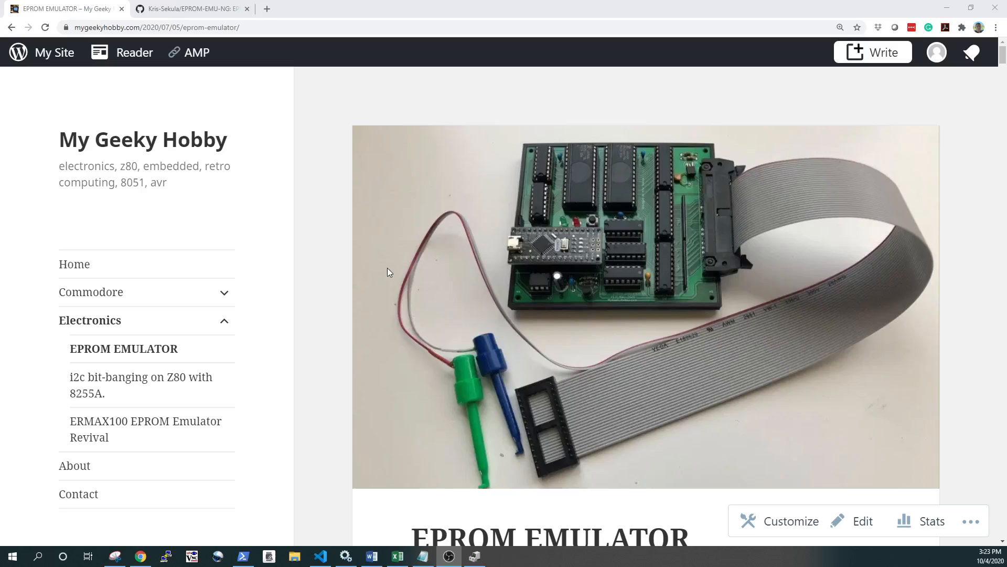
# - Scroll the EPROM EMULATOR post past the header photo to the opening paragraph about EPROMs
pyautogui.scroll(-3)
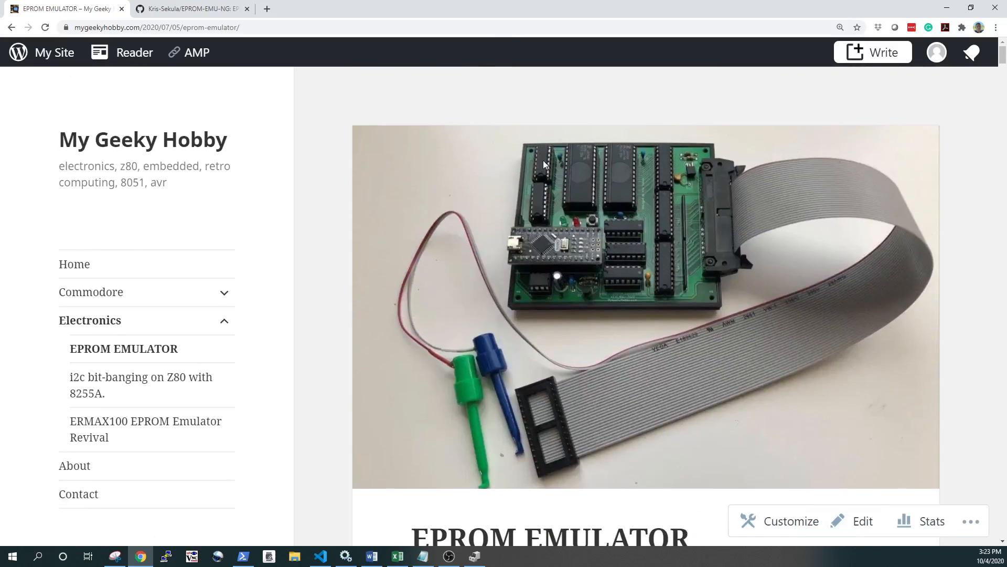
pyautogui.scroll(-3)
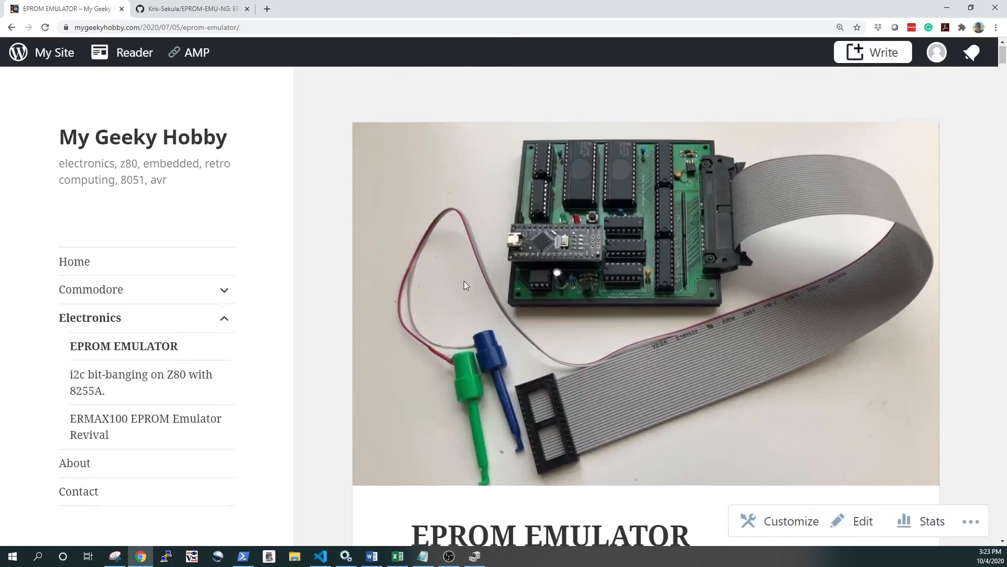
pyautogui.scroll(-3)
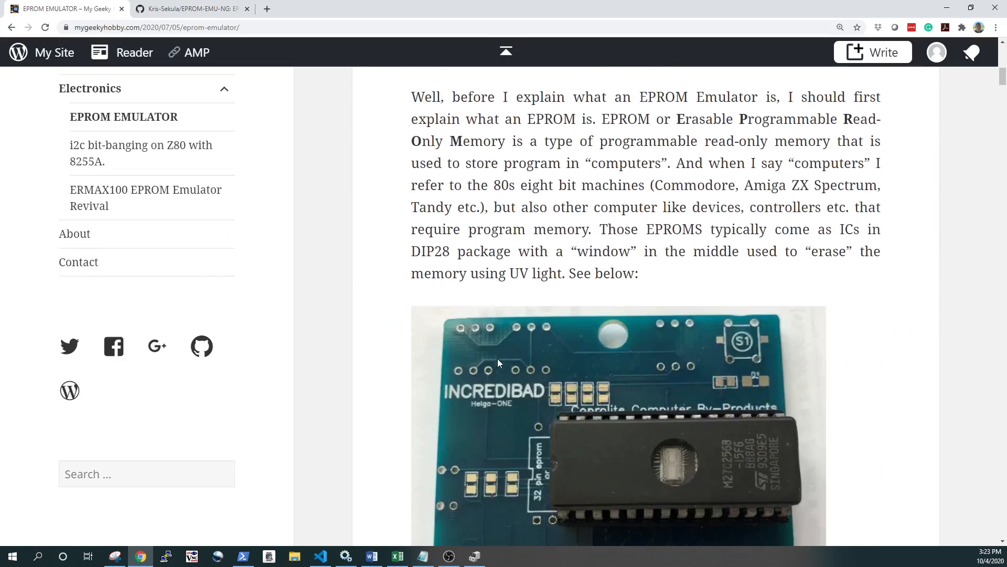
pyautogui.scroll(-3)
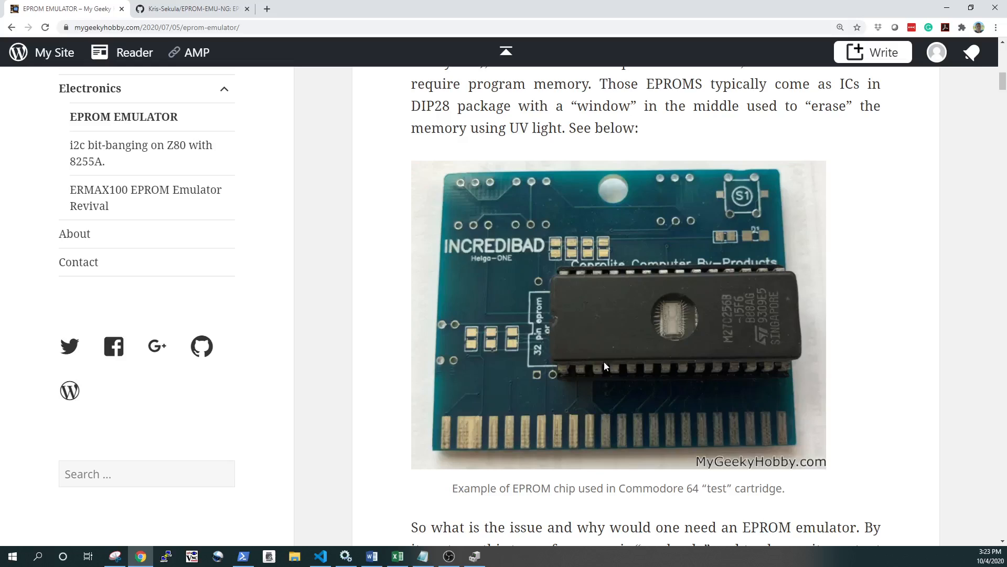
pyautogui.moveTo(546, 302)
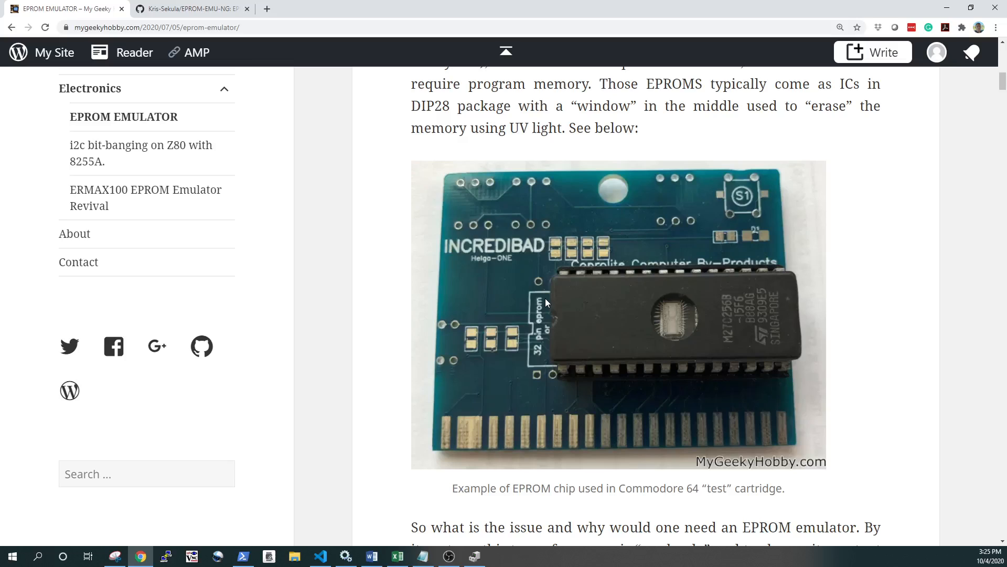
pyautogui.moveTo(638, 431)
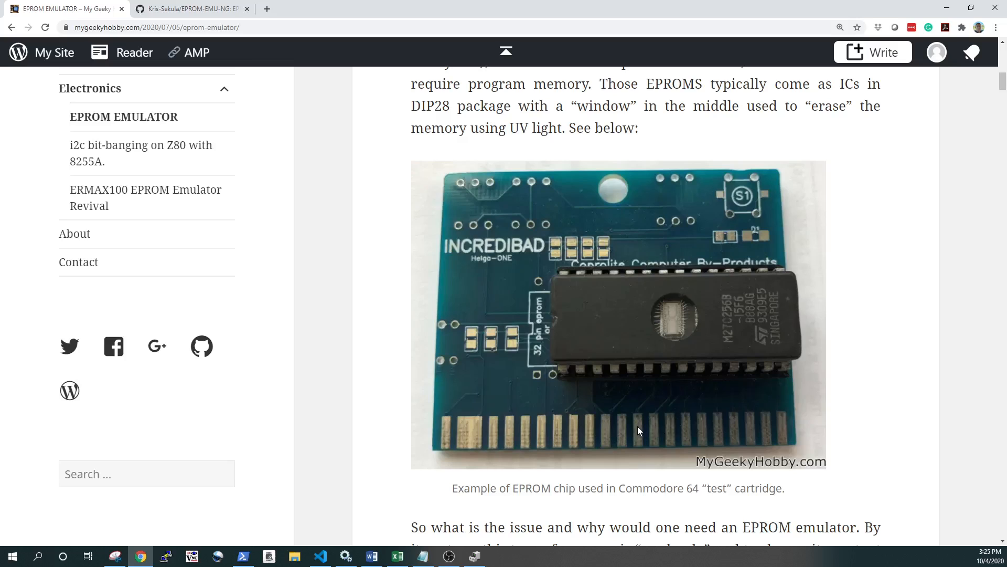
# - Scroll through the 'the what' section to the annotated photo of the finished emulator
pyautogui.scroll(-3)
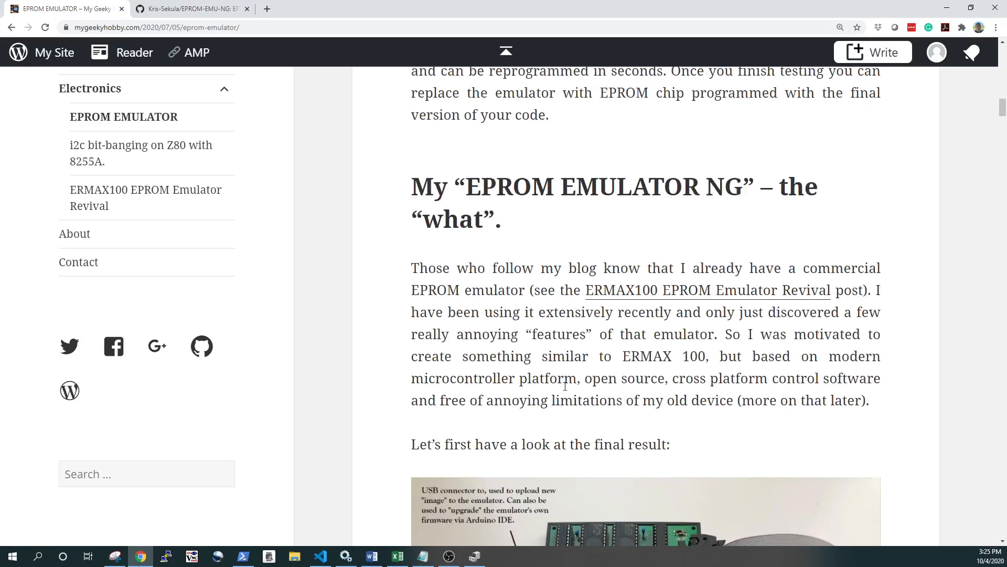
pyautogui.scroll(-3)
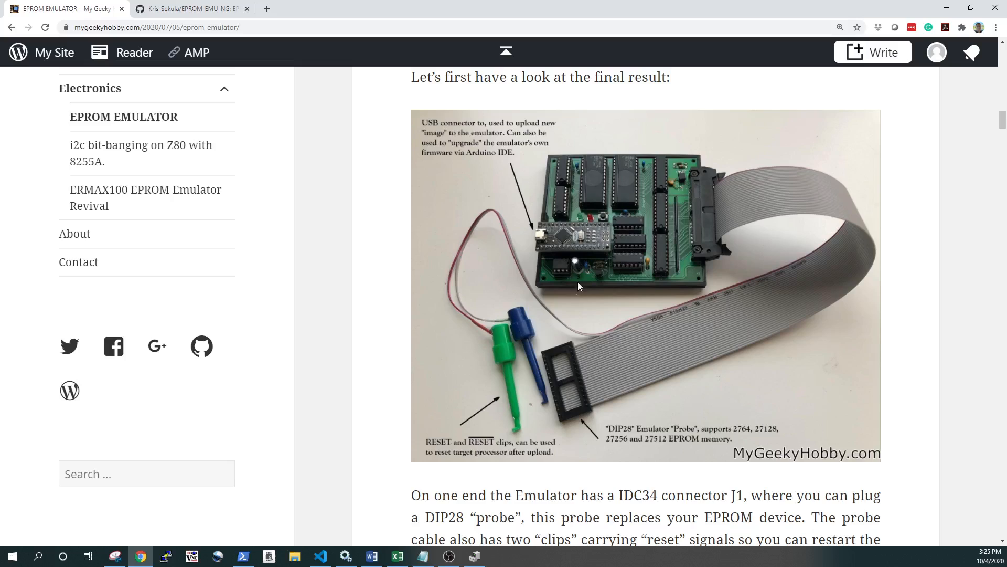
pyautogui.moveTo(526, 251)
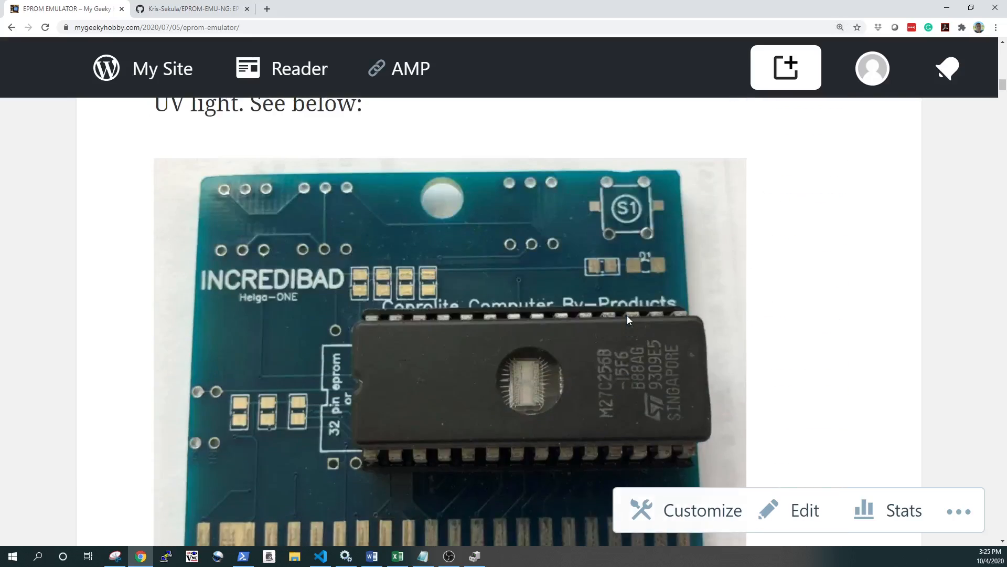
# - Scroll down to the annotated board photo and its captions on the DIP28 probe and reset clips
pyautogui.scroll(-3)
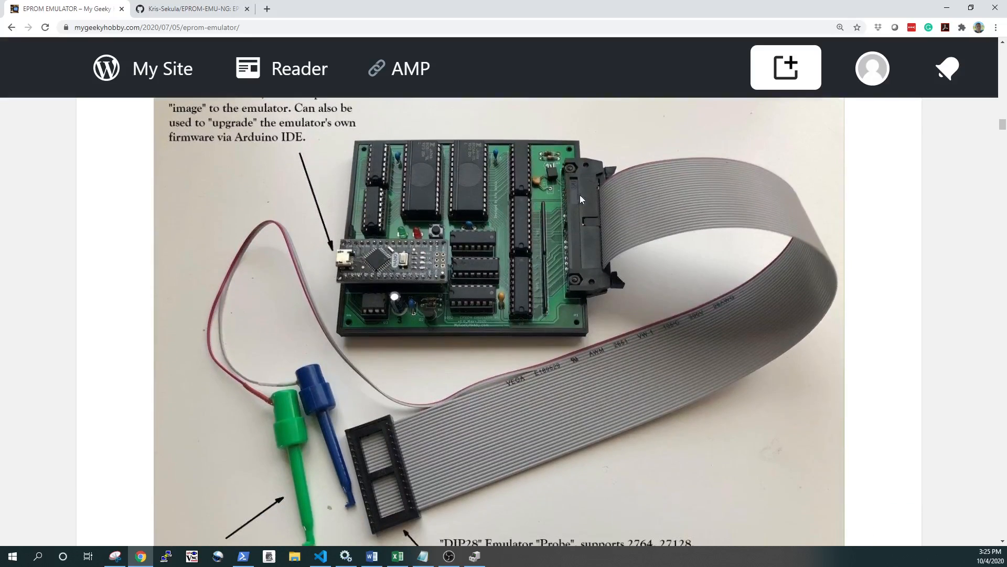
pyautogui.moveTo(705, 185)
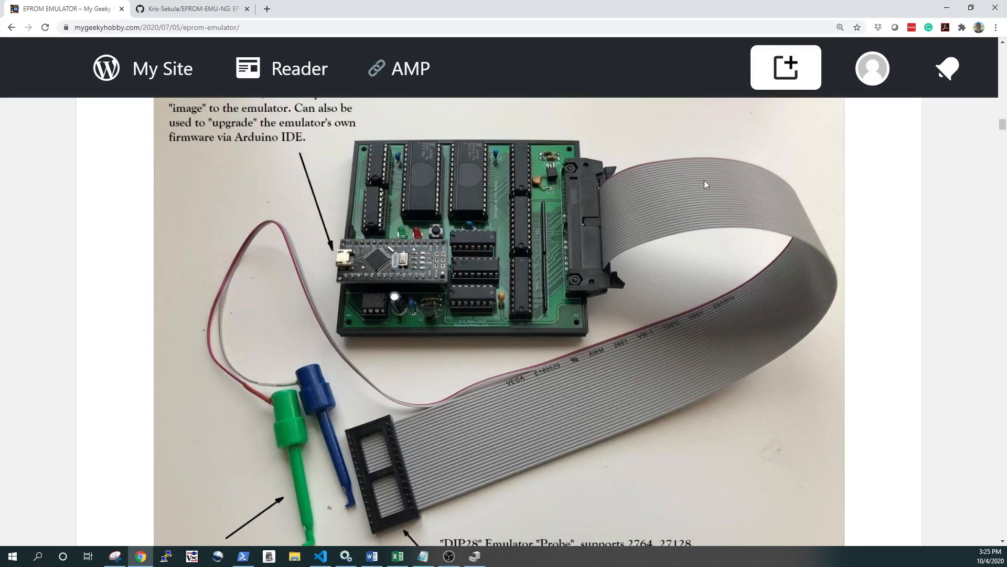
pyautogui.moveTo(366, 529)
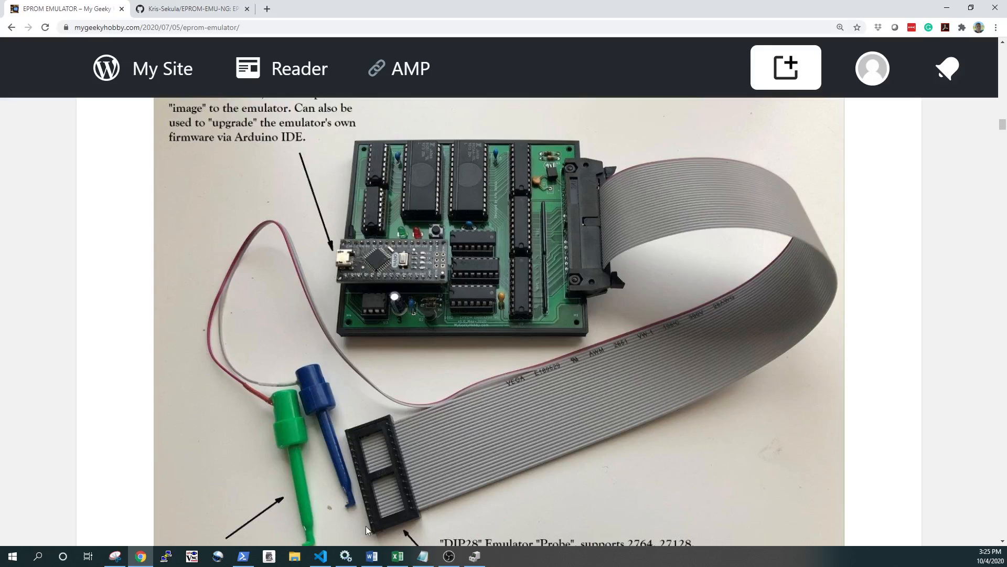
pyautogui.scroll(-3)
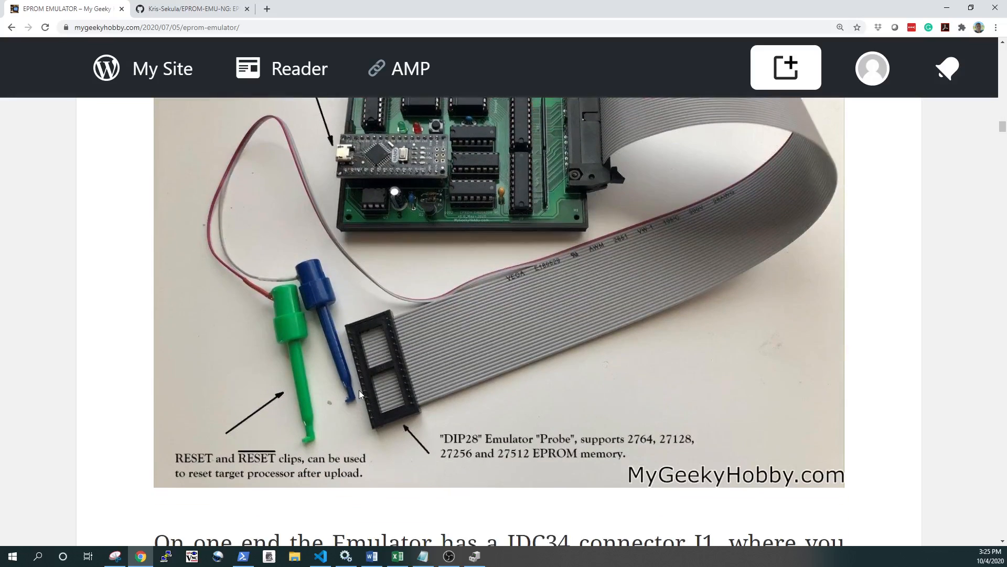
pyautogui.moveTo(375, 338)
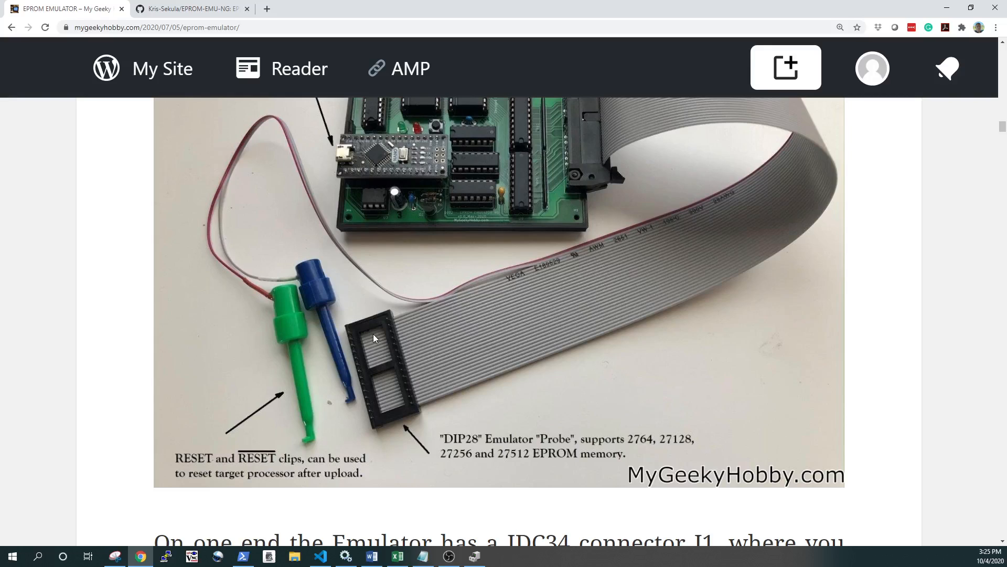
pyautogui.moveTo(381, 365)
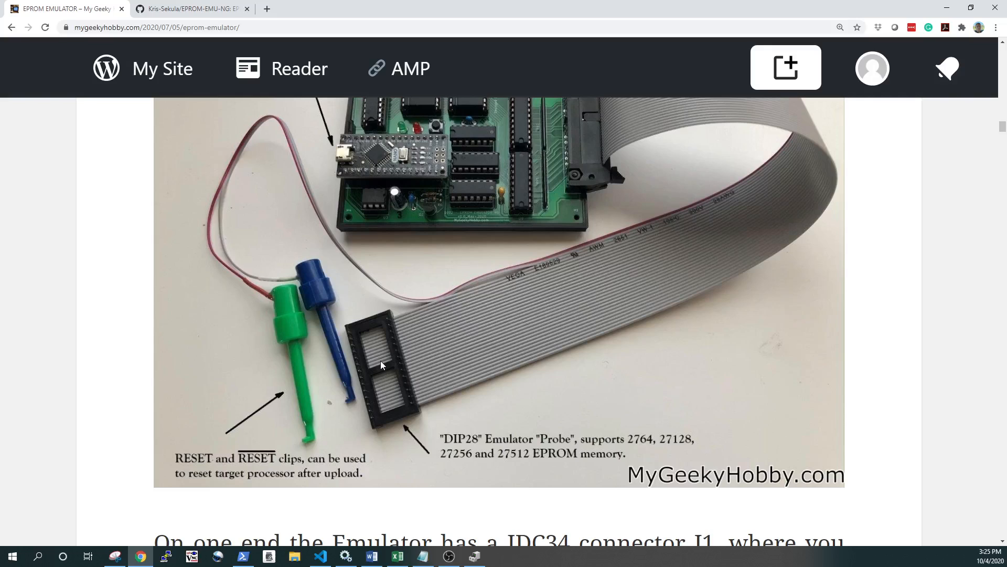
pyautogui.scroll(-3)
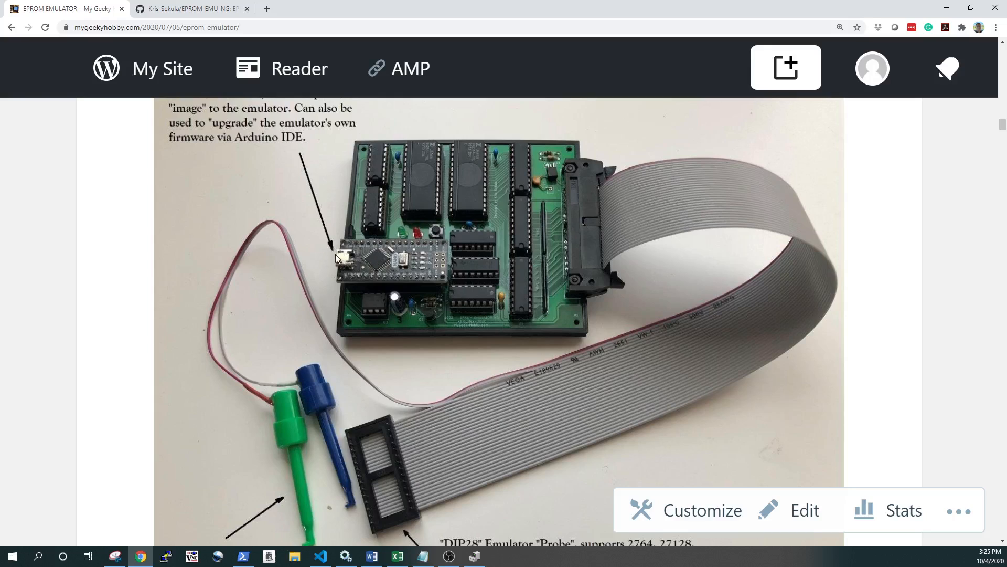
pyautogui.moveTo(10, 216)
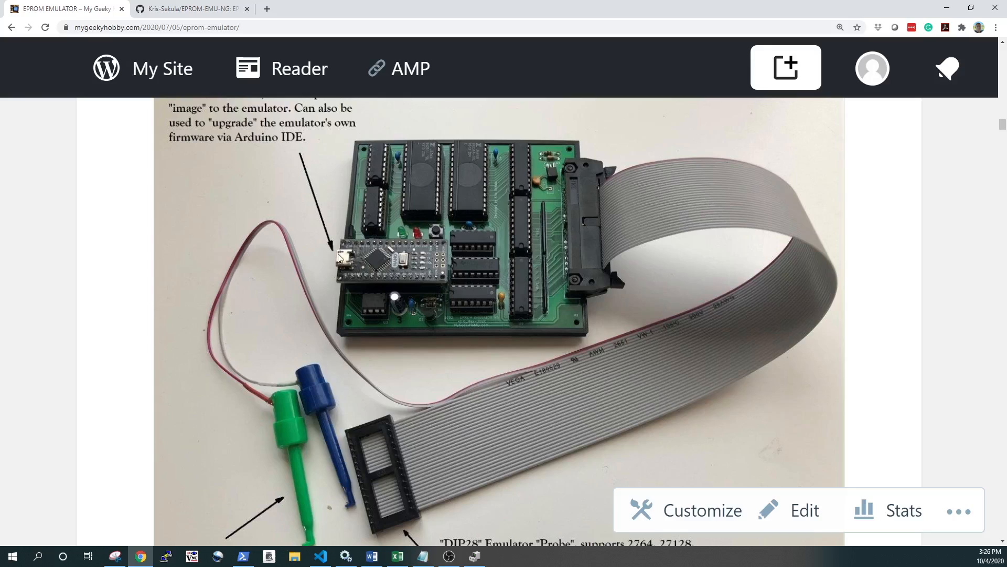
pyautogui.moveTo(141, 204)
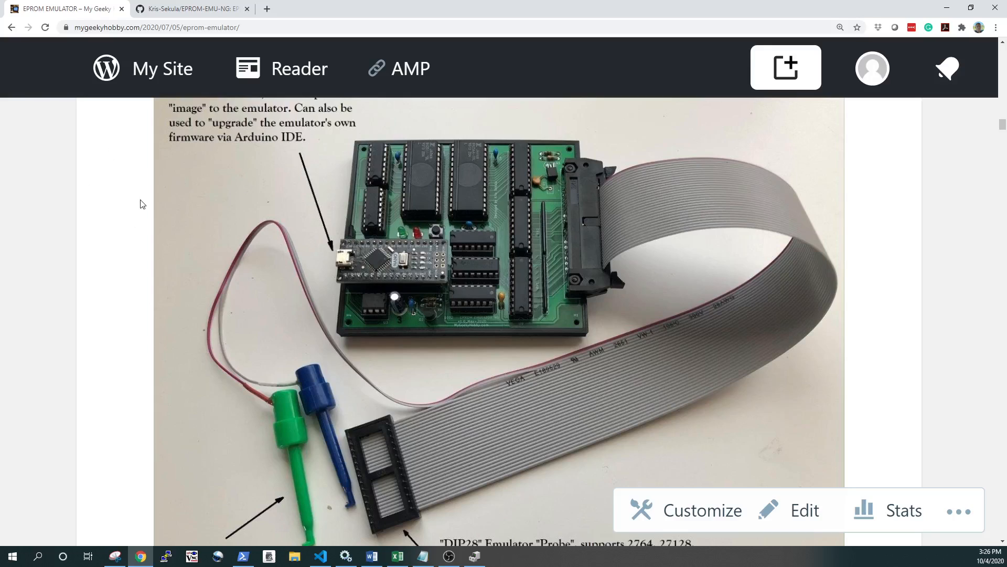
pyautogui.moveTo(374, 272)
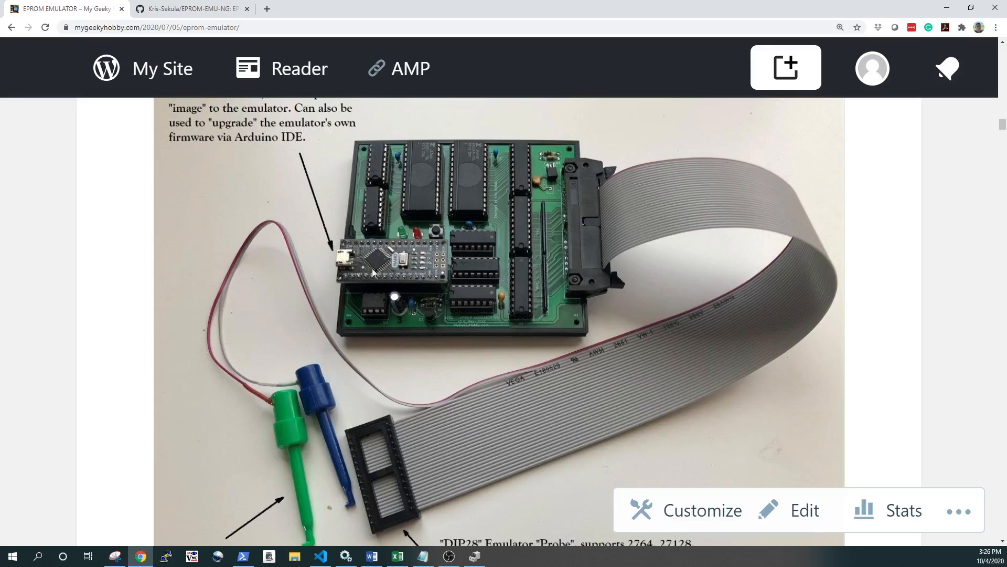
pyautogui.moveTo(372, 267)
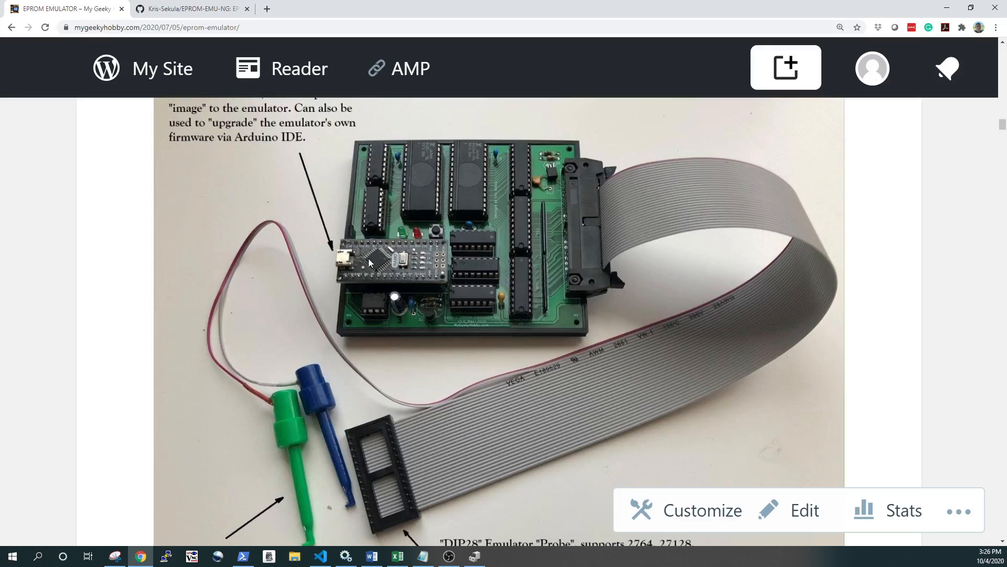
pyautogui.moveTo(359, 249)
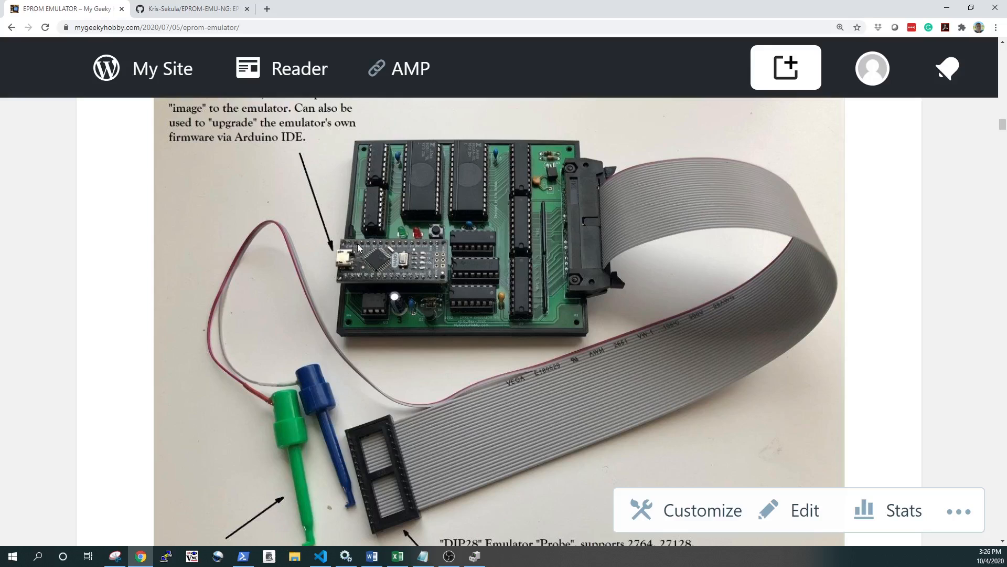
pyautogui.moveTo(470, 140)
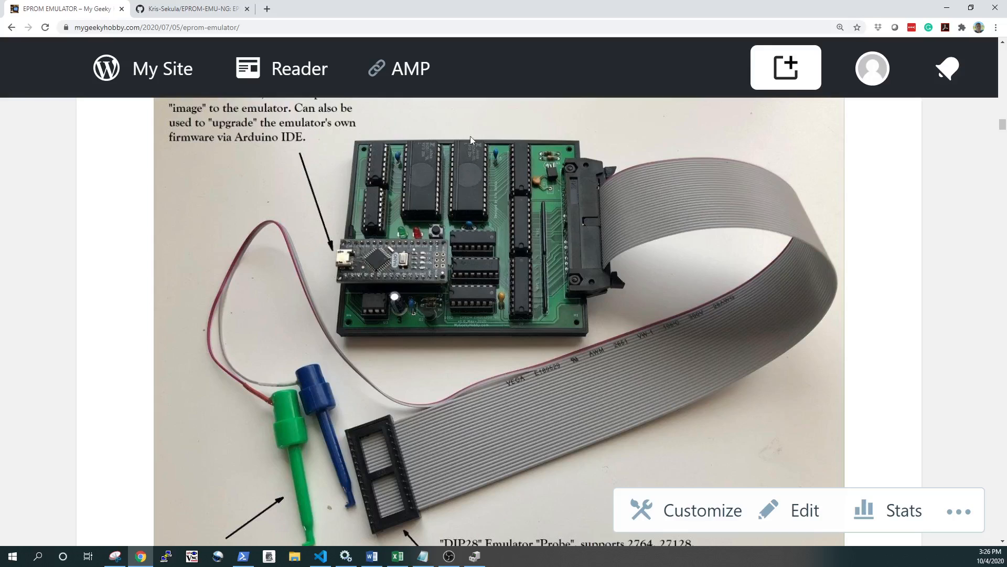
pyautogui.moveTo(450, 182)
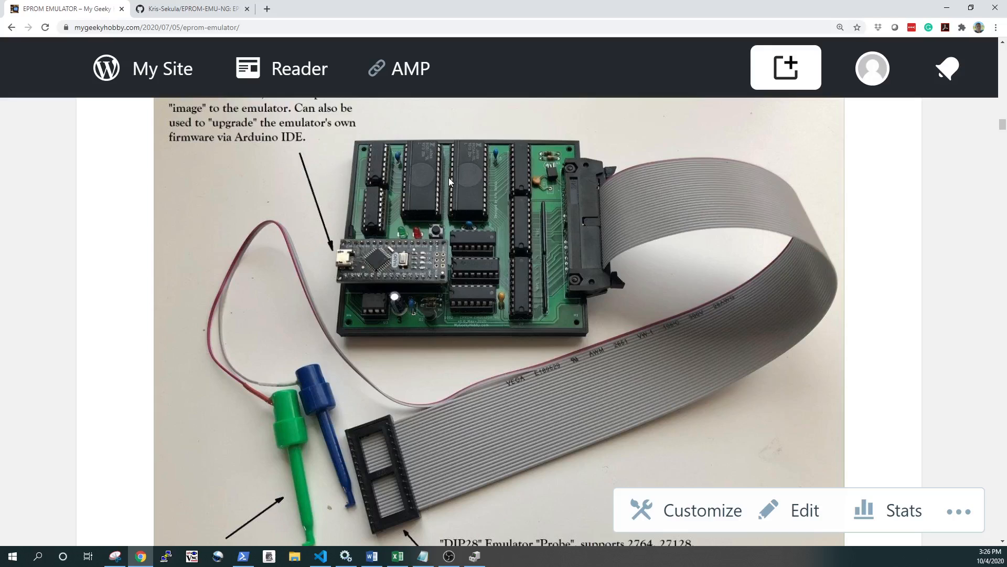
pyautogui.moveTo(415, 201)
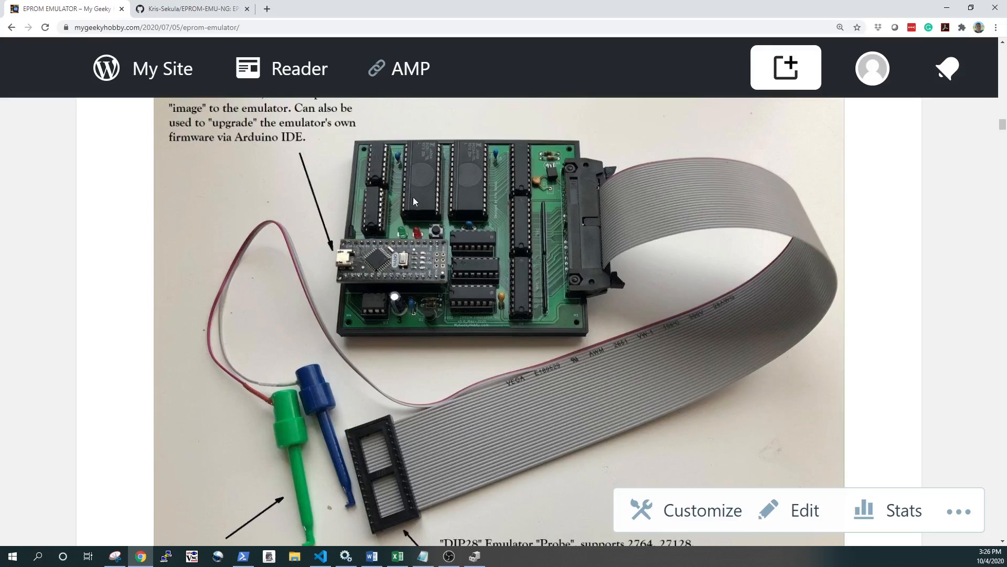
pyautogui.moveTo(395, 222)
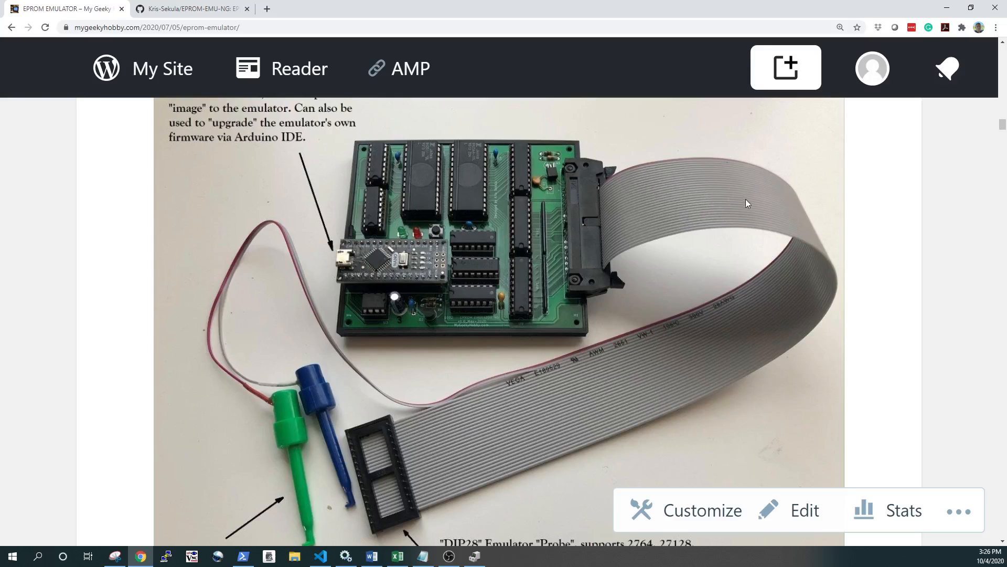
pyautogui.moveTo(424, 388)
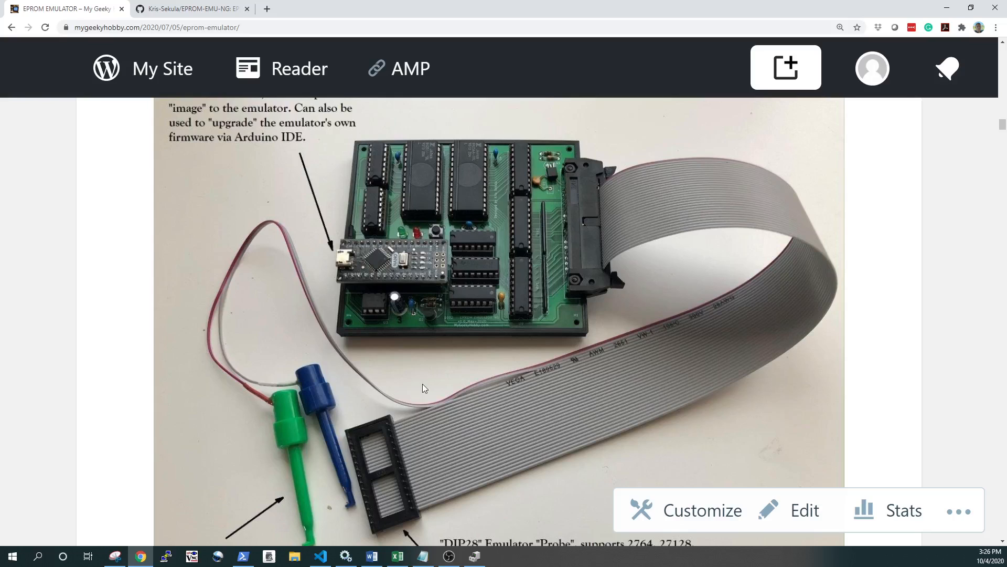
pyautogui.scroll(-3)
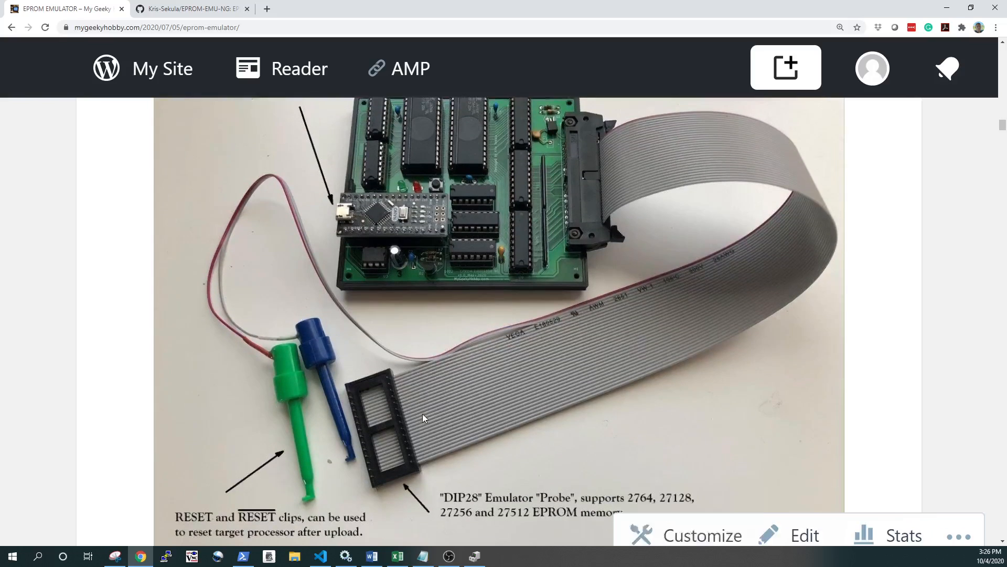
pyautogui.scroll(-3)
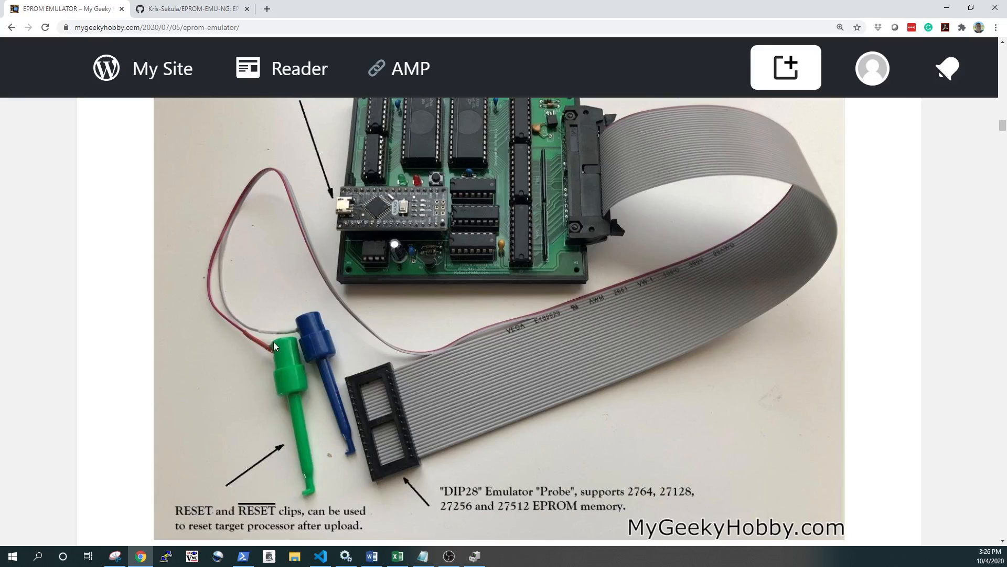
pyautogui.moveTo(236, 361)
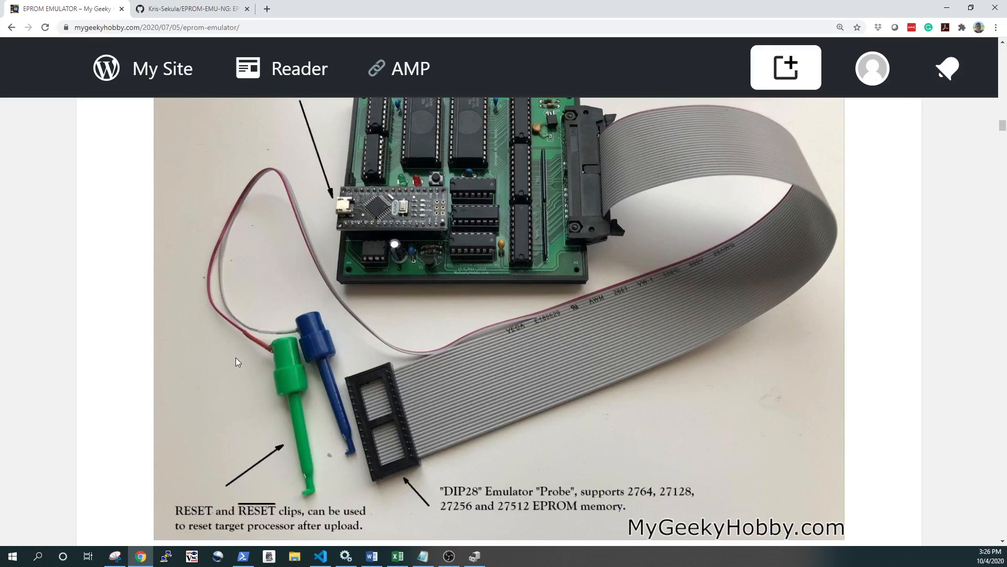
pyautogui.moveTo(237, 500)
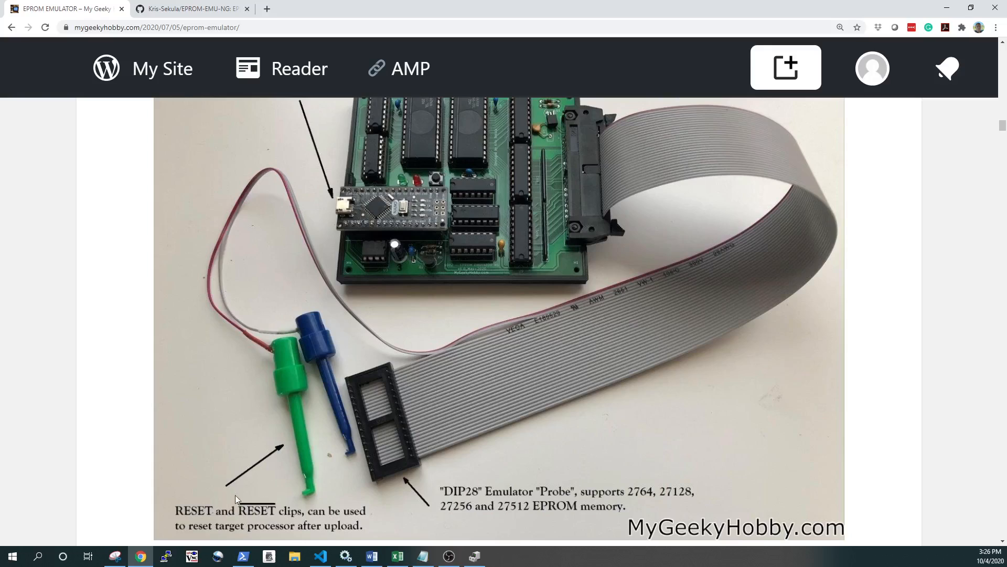
pyautogui.moveTo(290, 348)
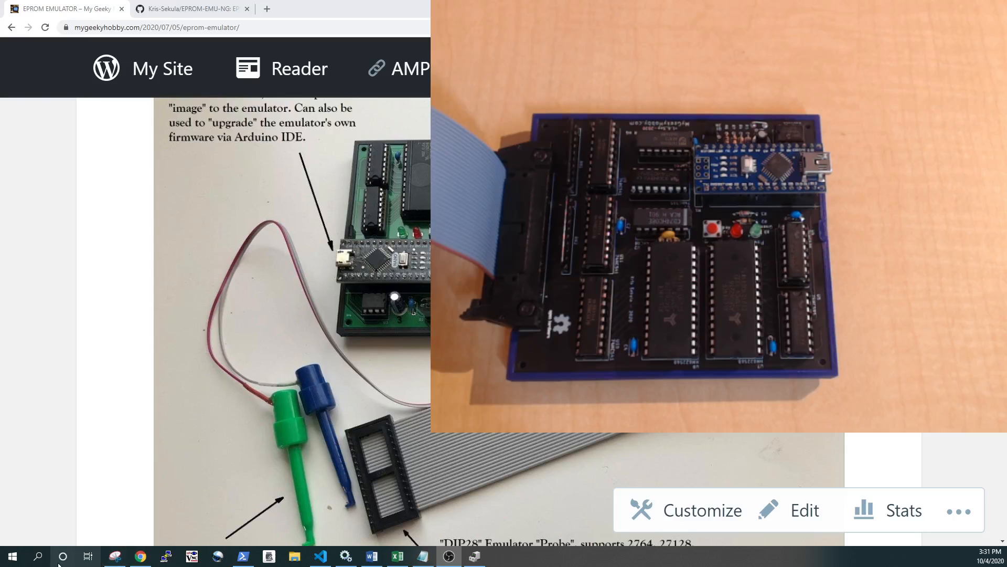
# - Launch a Command Prompt from Start and start the Python 3.8.6 interpreter
pyautogui.click(12, 555)
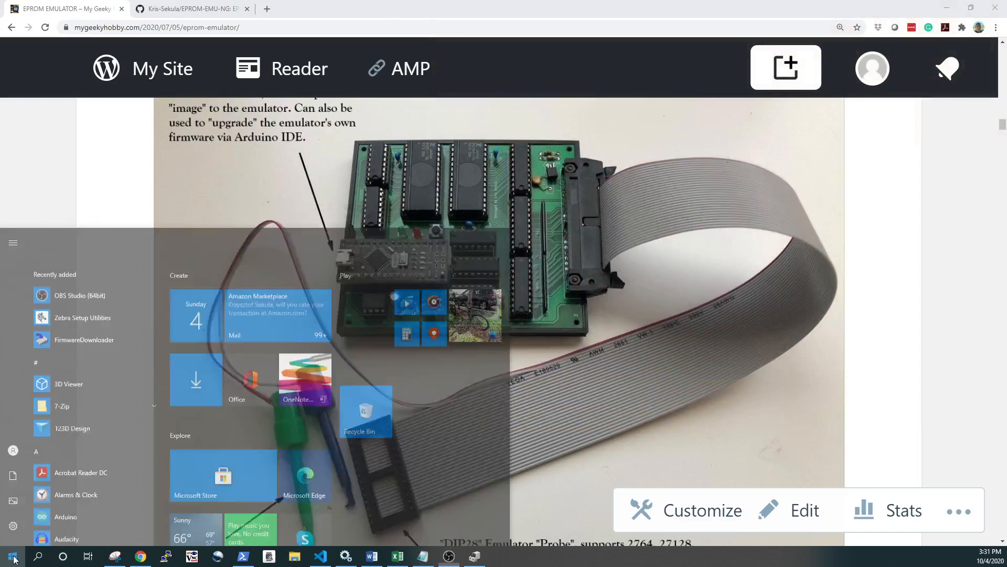
pyautogui.click(13, 556)
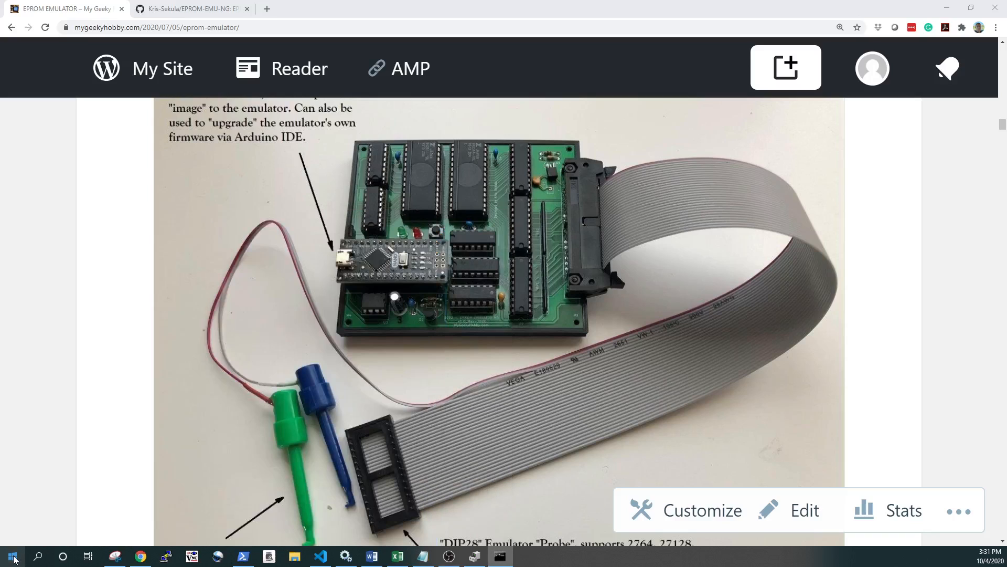
pyautogui.click(12, 555)
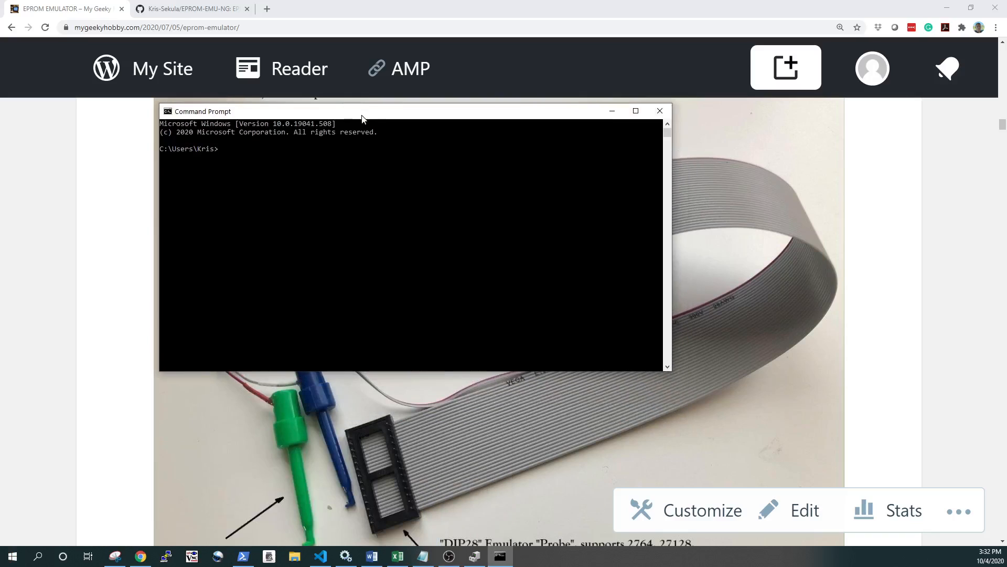
pyautogui.write('p')
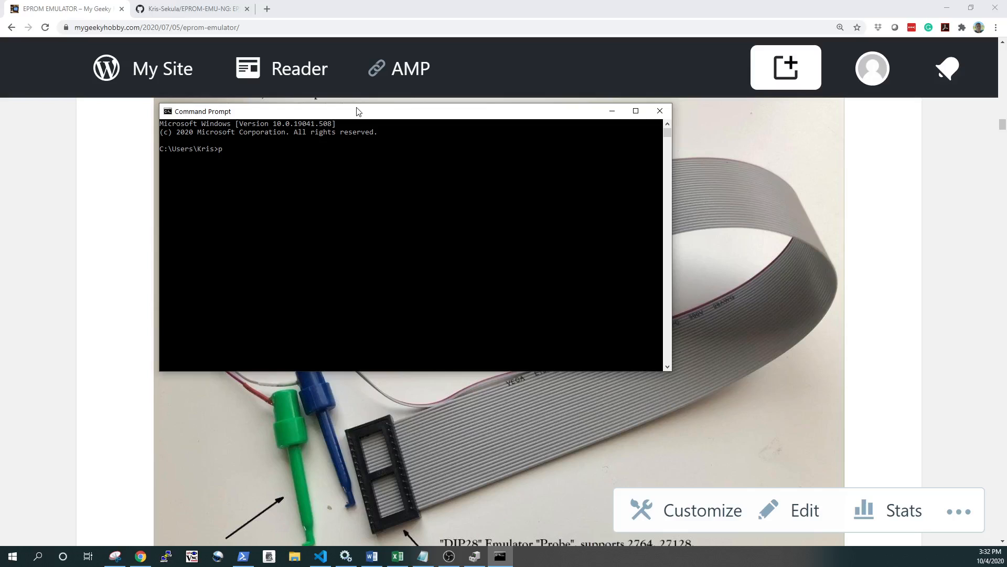
pyautogui.write('ython')
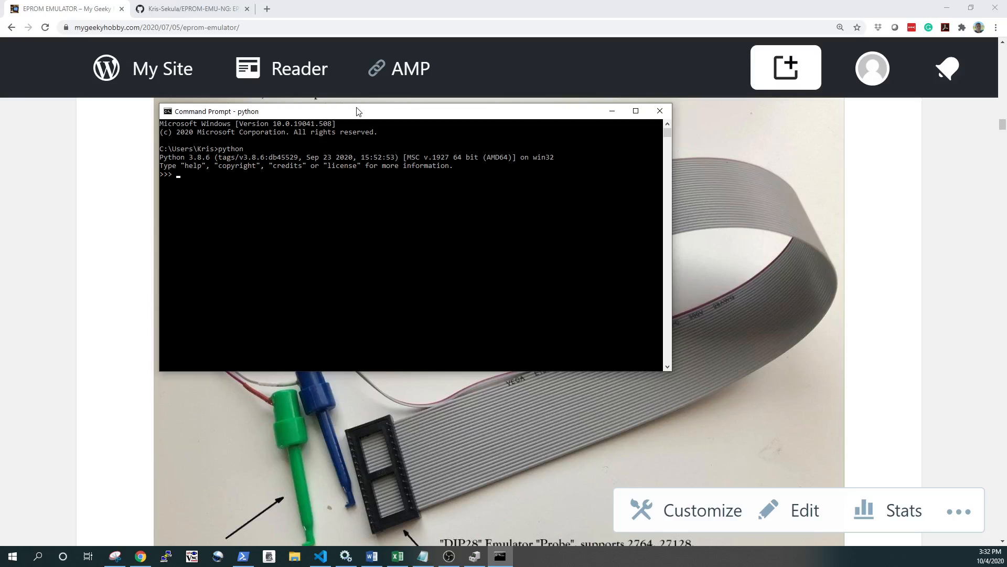
pyautogui.doubleClick(194, 157)
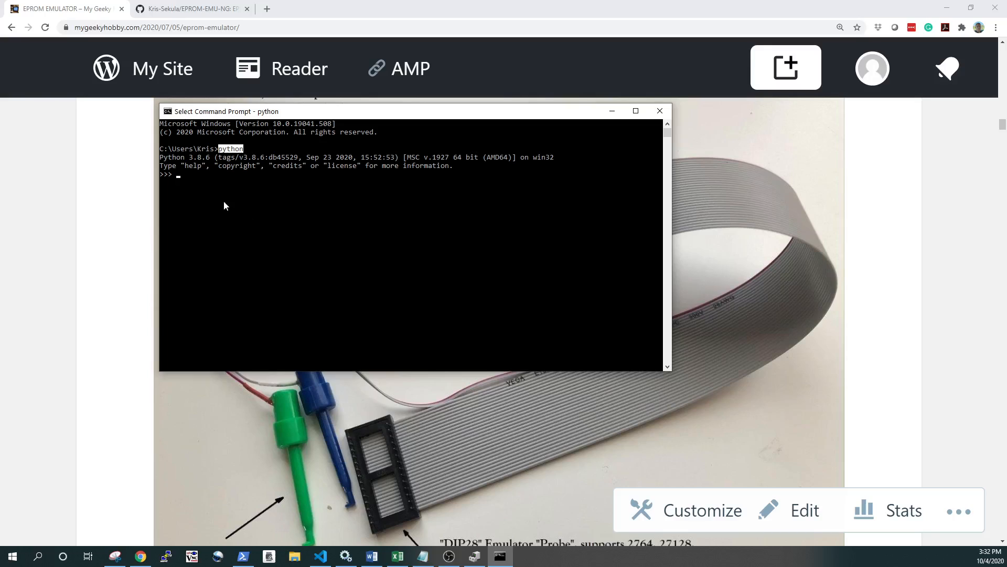
pyautogui.moveTo(247, 201)
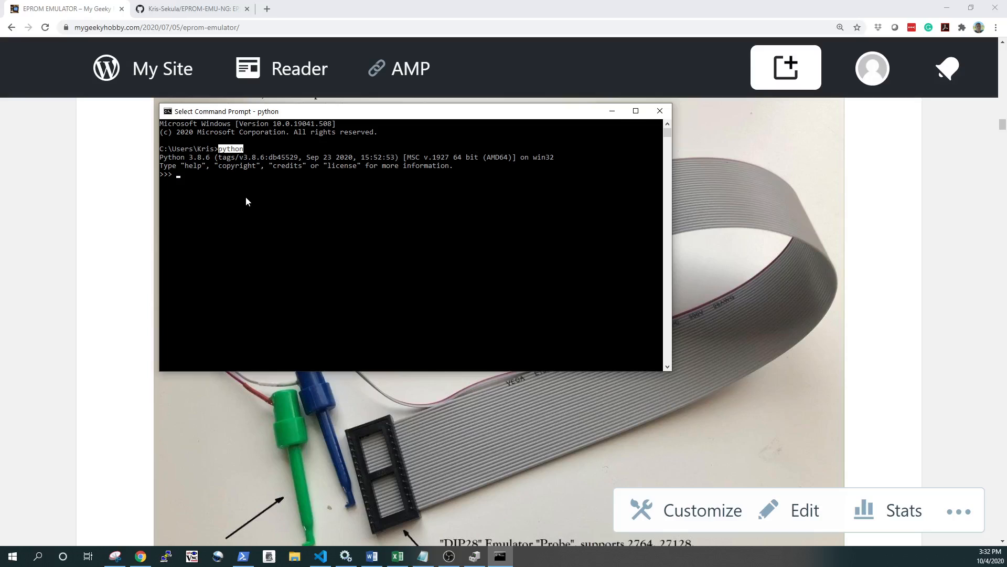
pyautogui.moveTo(249, 204)
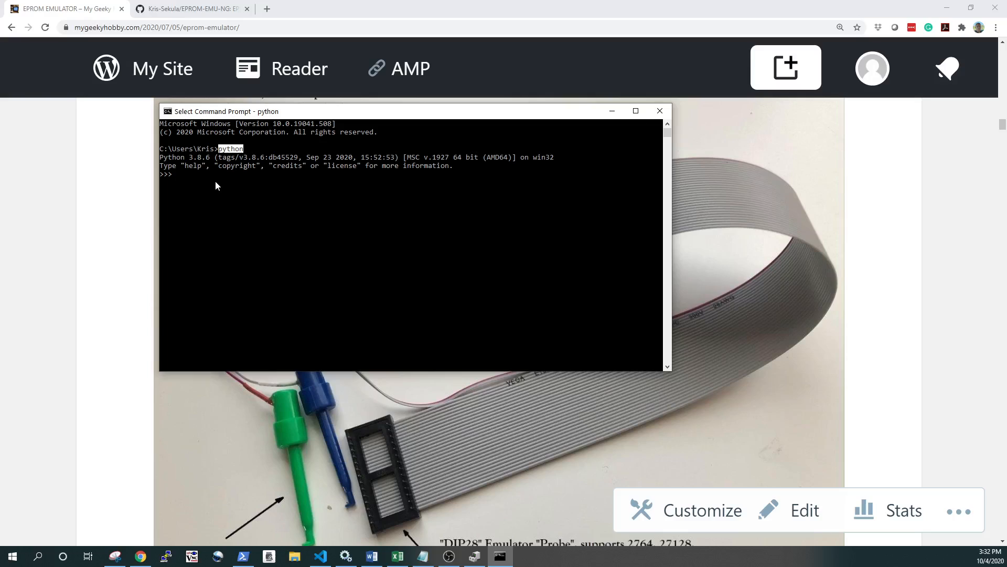
pyautogui.moveTo(211, 117)
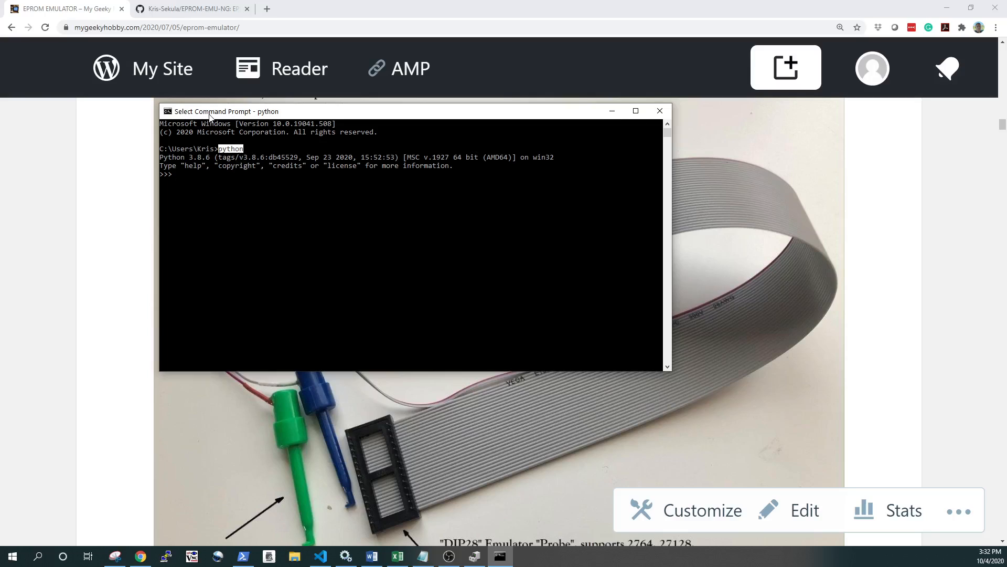
# - Exit the Python interpreter and run pip install pyserial
pyautogui.write('exi')
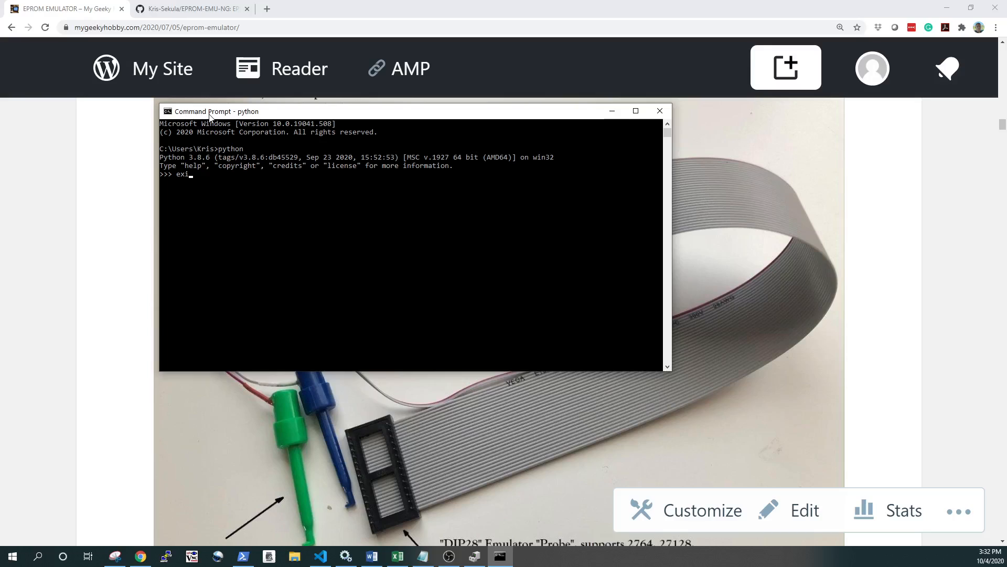
pyautogui.write('t(')
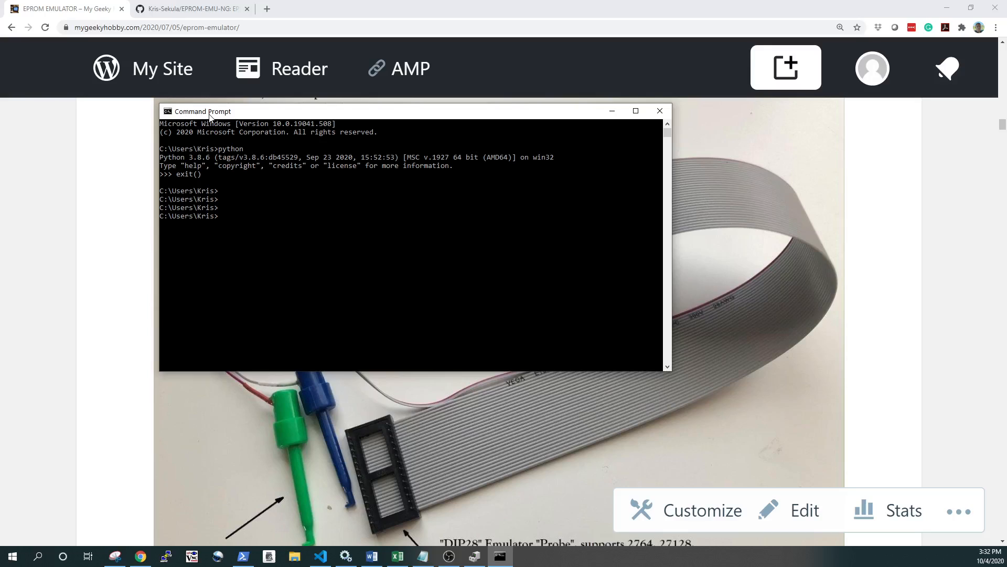
pyautogui.write('pip install pyserai')
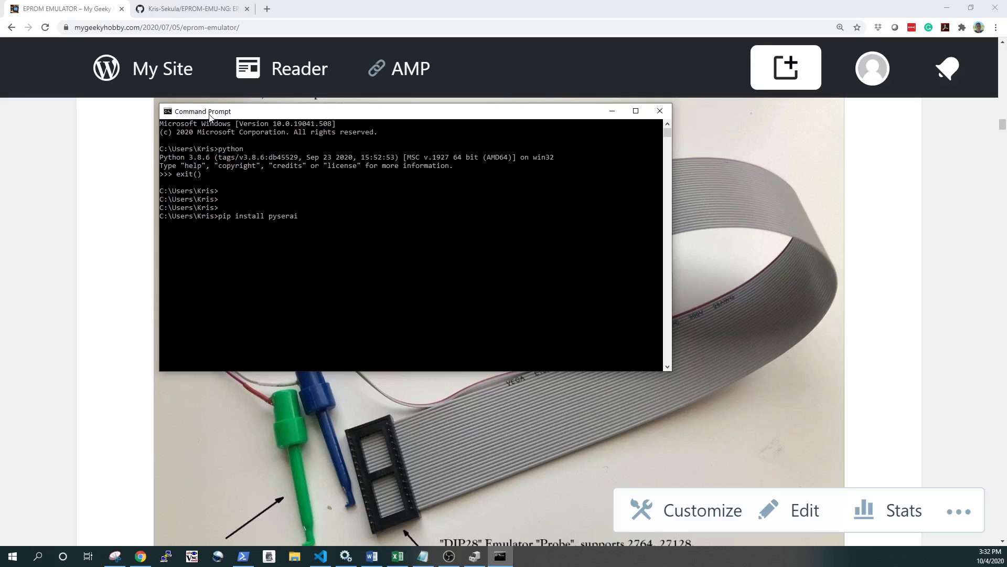
pyautogui.write('l')
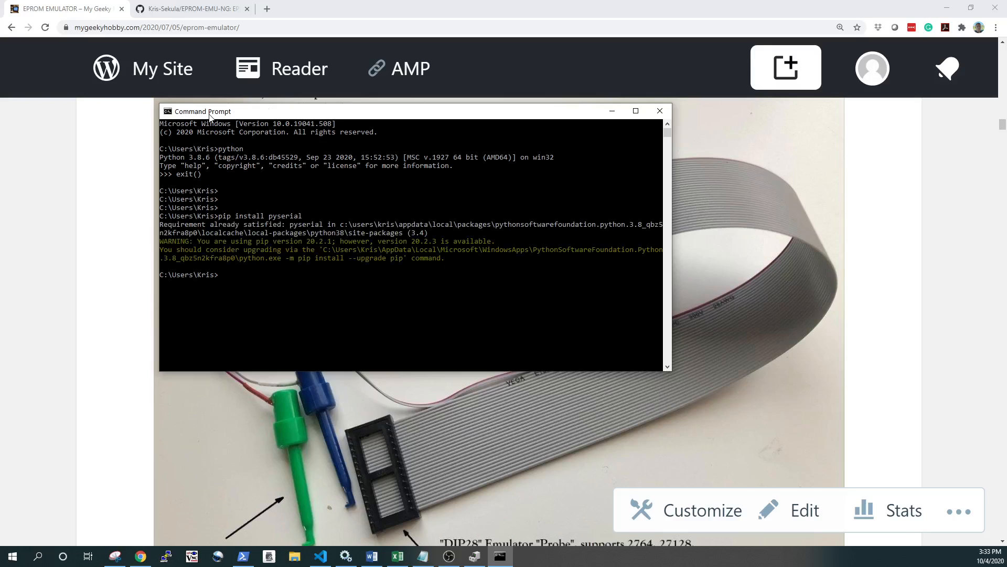
# - Run pip install pysimplegui, which pip reports as already installed
pyautogui.write('pip install pys')
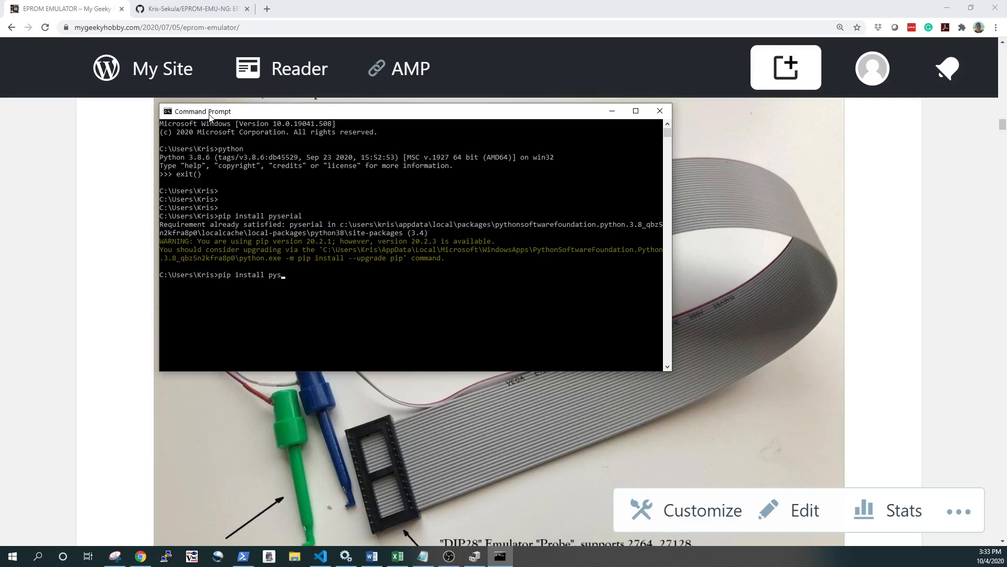
pyautogui.write('i')
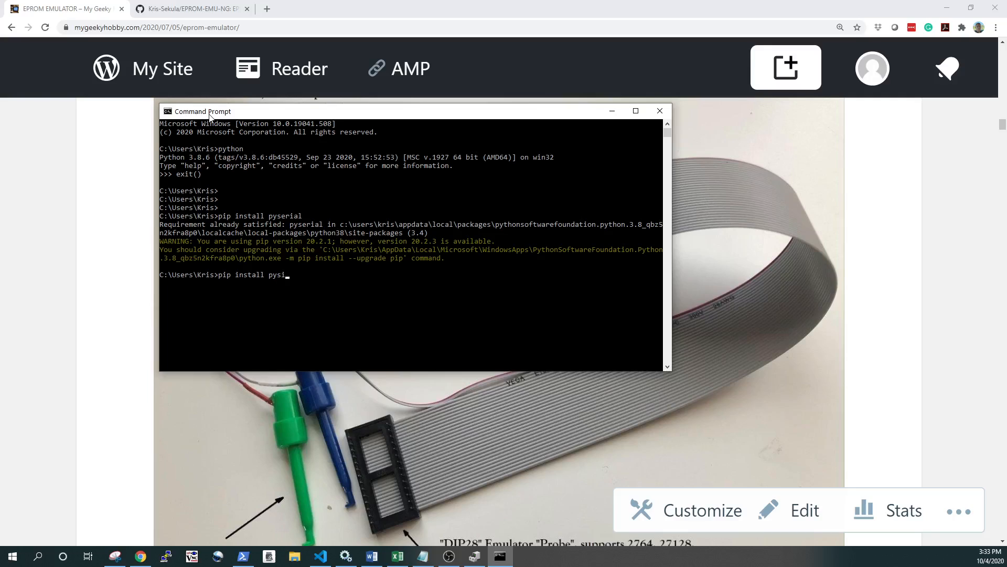
pyautogui.write('mplegui')
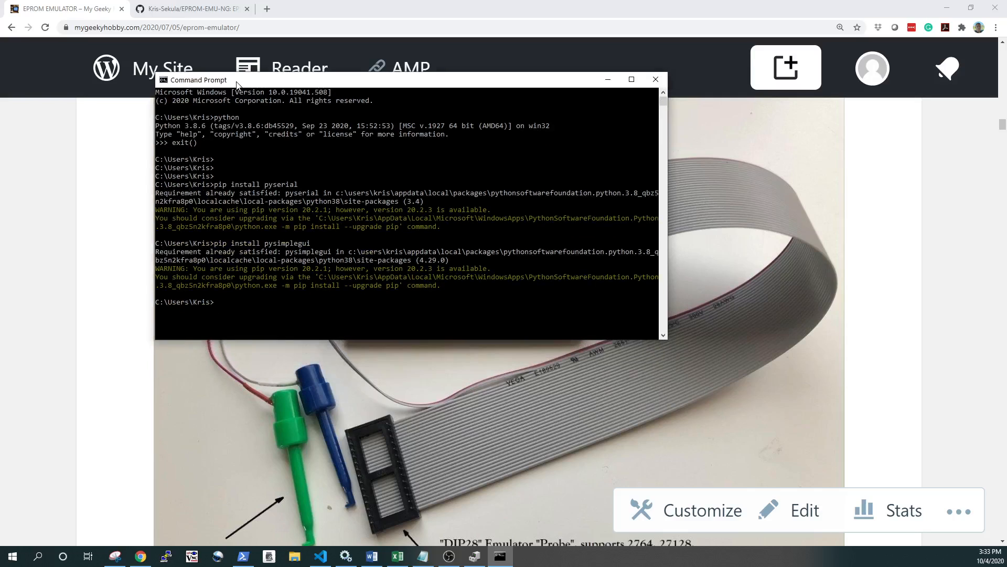
# - Bring up Device Manager, expand Ports (COM & LPT) showing COM1 and LPT1, and move it aside
pyautogui.rightClick(12, 556)
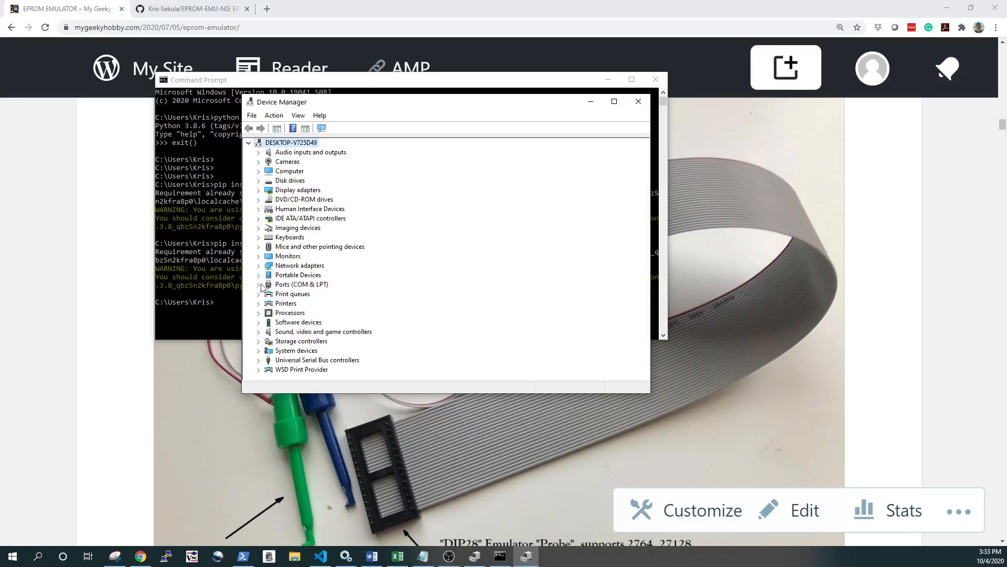
pyautogui.click(259, 284)
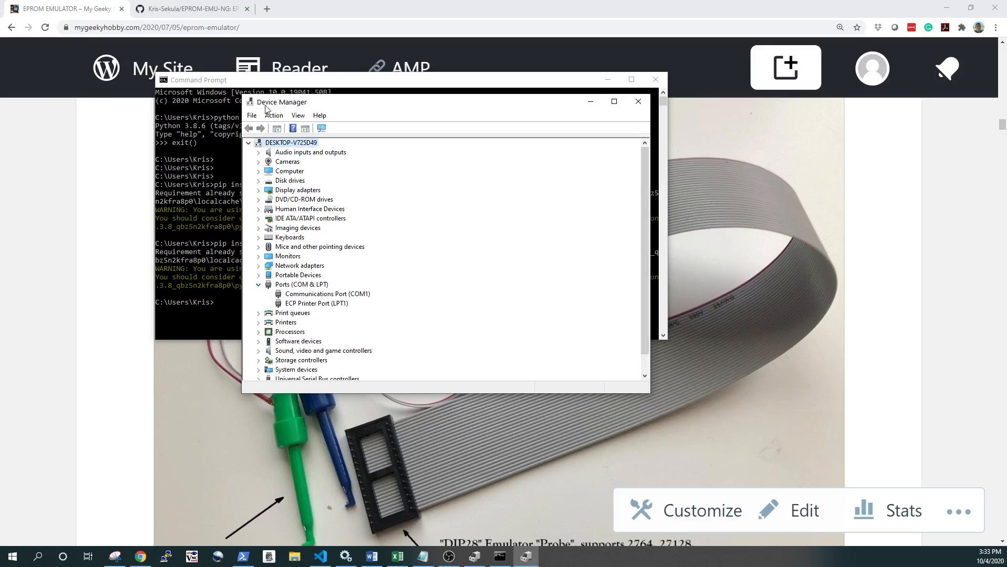
pyautogui.moveTo(280, 102); pyautogui.dragTo(584, 104)
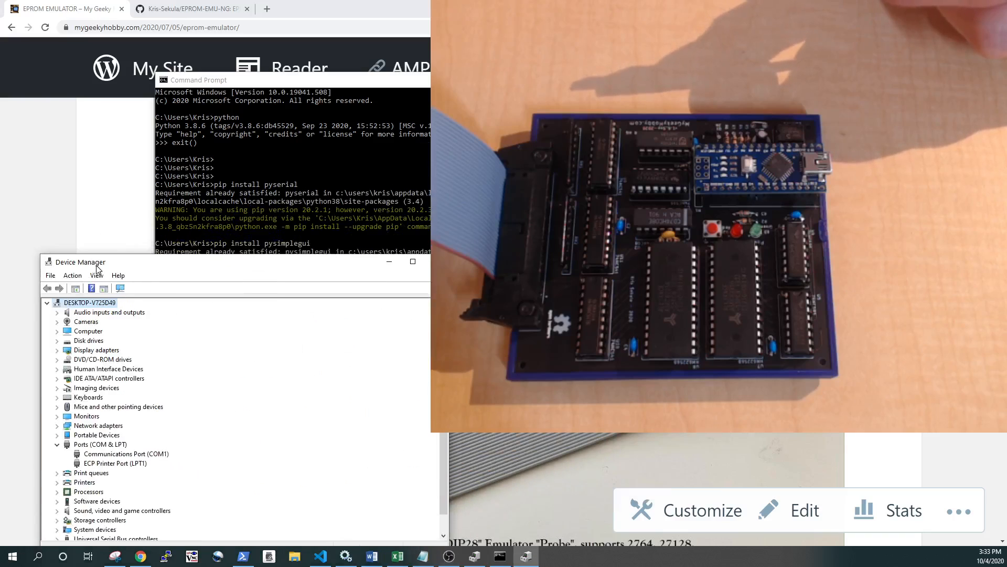
# - Check the new USB Serial Port (COM4) after plugging in, then go to the EPROM-EMU-NG repository home
pyautogui.moveTo(83, 262); pyautogui.dragTo(71, 235)
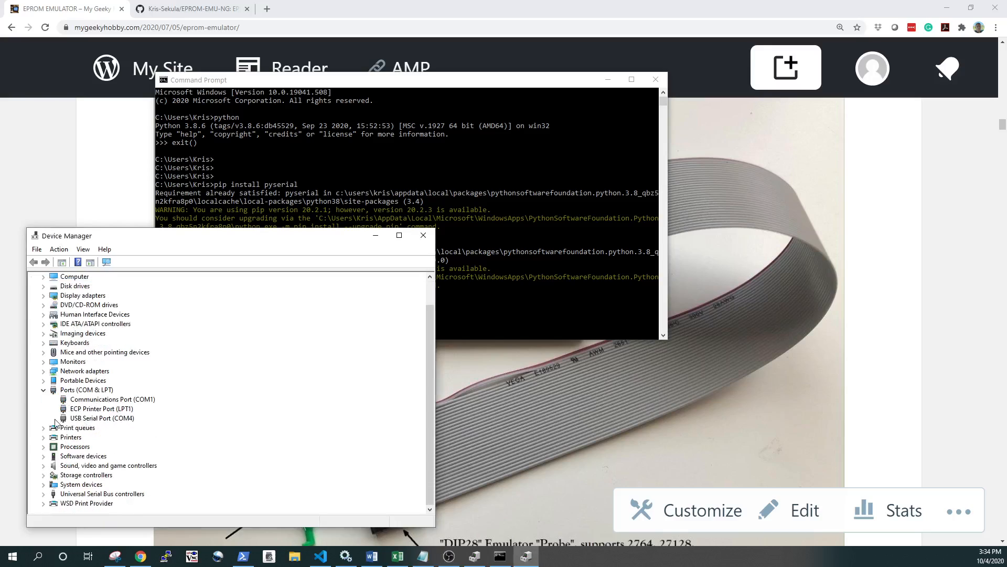
pyautogui.click(101, 418)
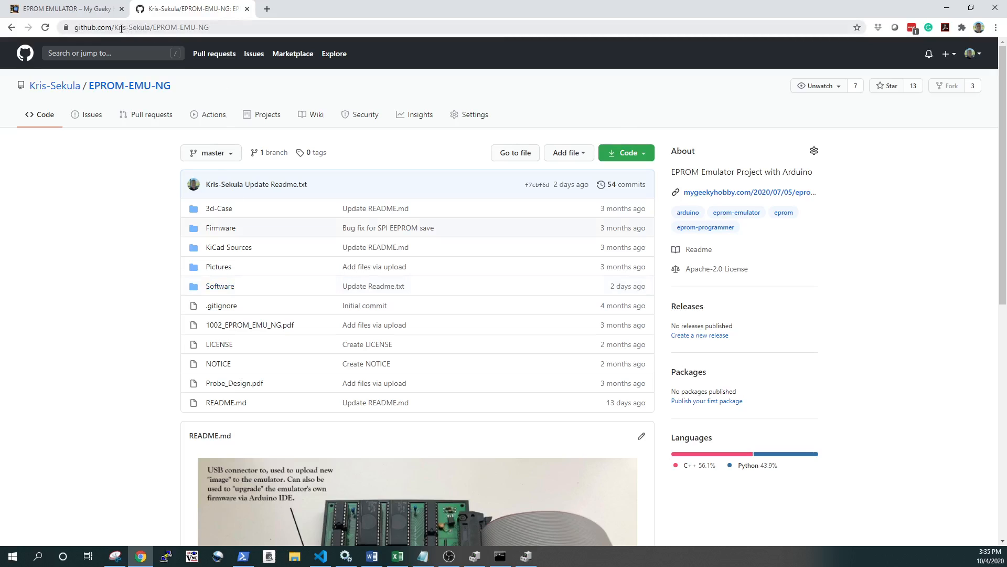
pyautogui.moveTo(129, 85)
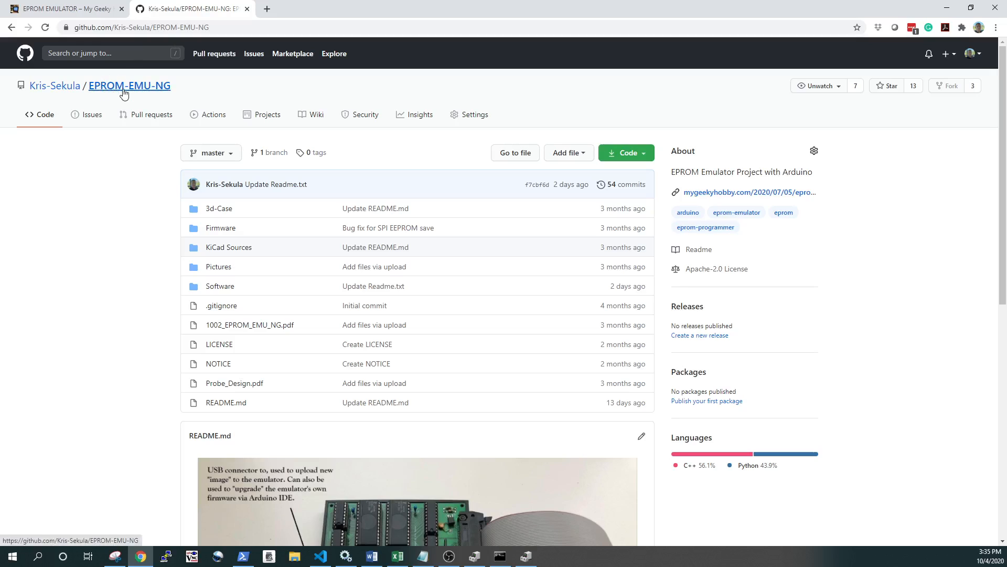
pyautogui.click(220, 286)
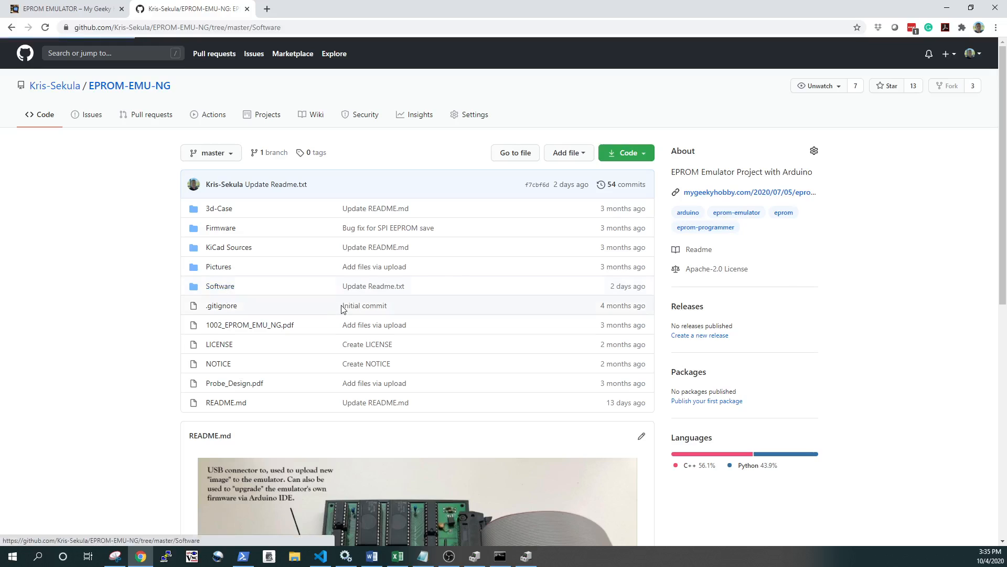
# - In the repo's Software folder, view the raw source of EPROM_NG_v1.6h_beta.py, then switch to File Explorer
pyautogui.click(220, 286)
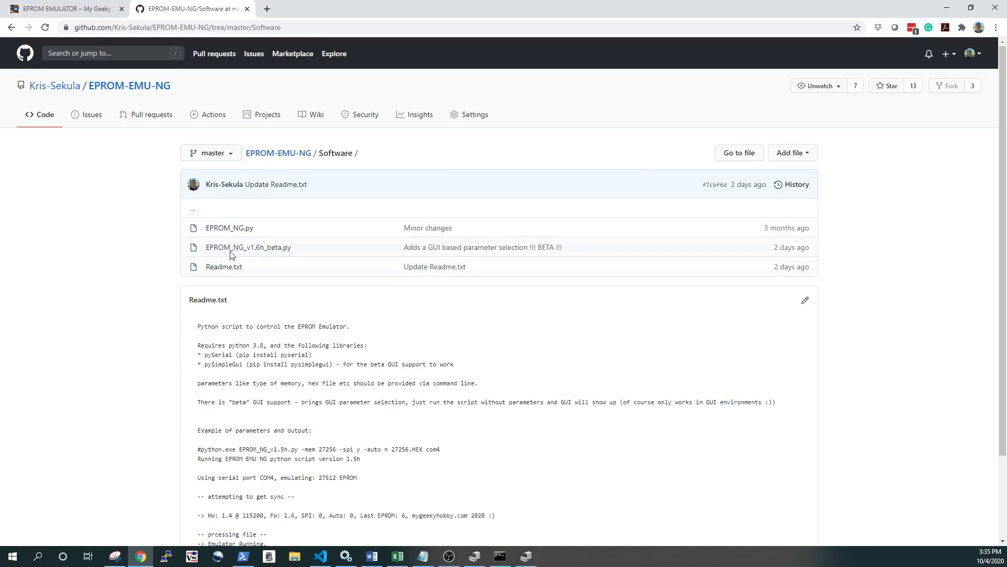
pyautogui.moveTo(248, 246)
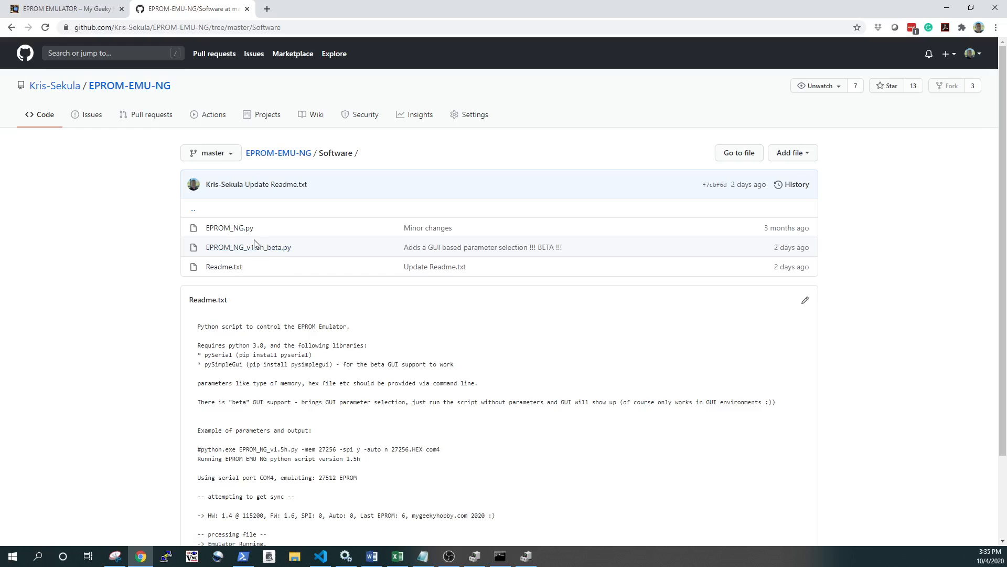
pyautogui.moveTo(229, 228)
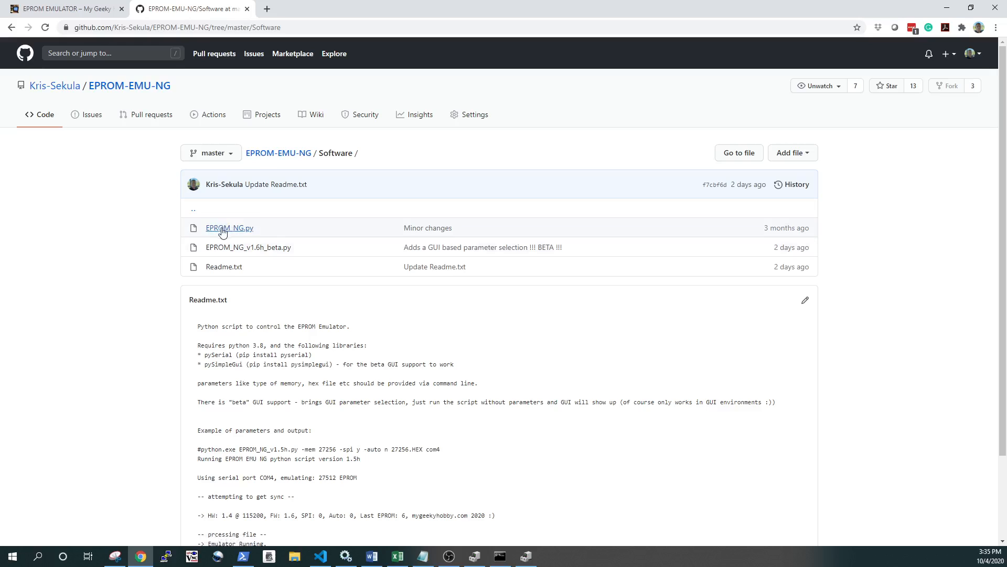
pyautogui.moveTo(229, 227)
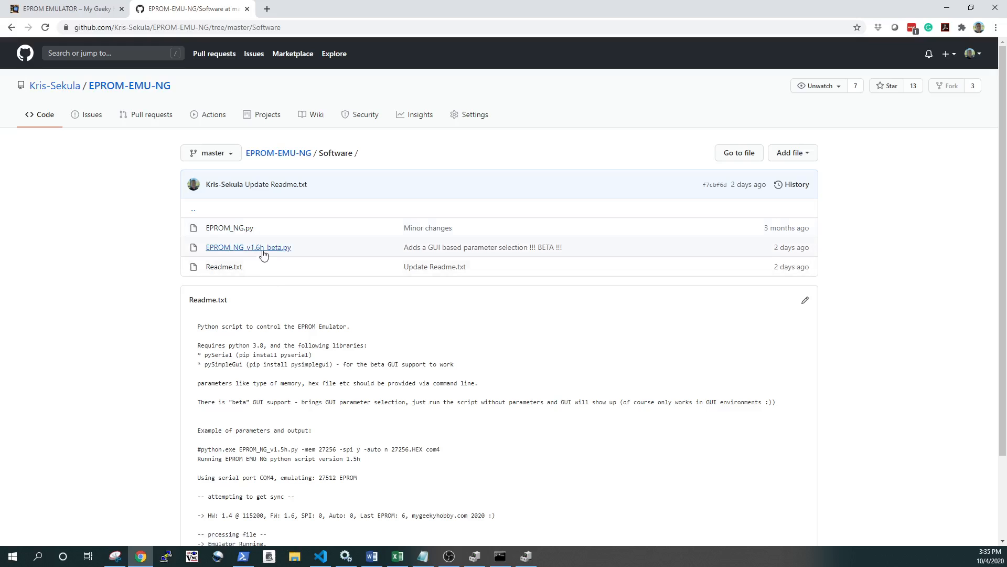
pyautogui.moveTo(249, 246)
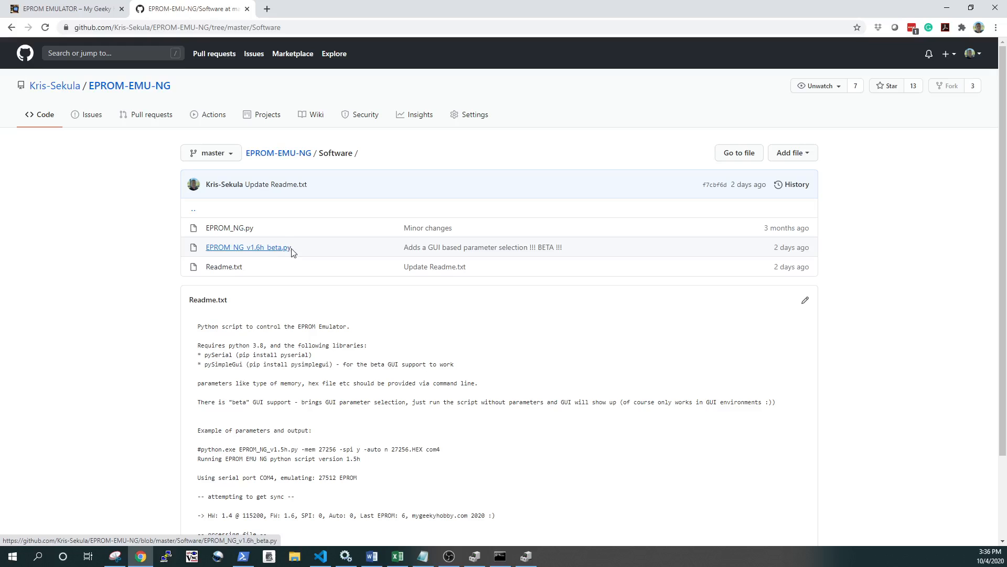
pyautogui.moveTo(248, 246)
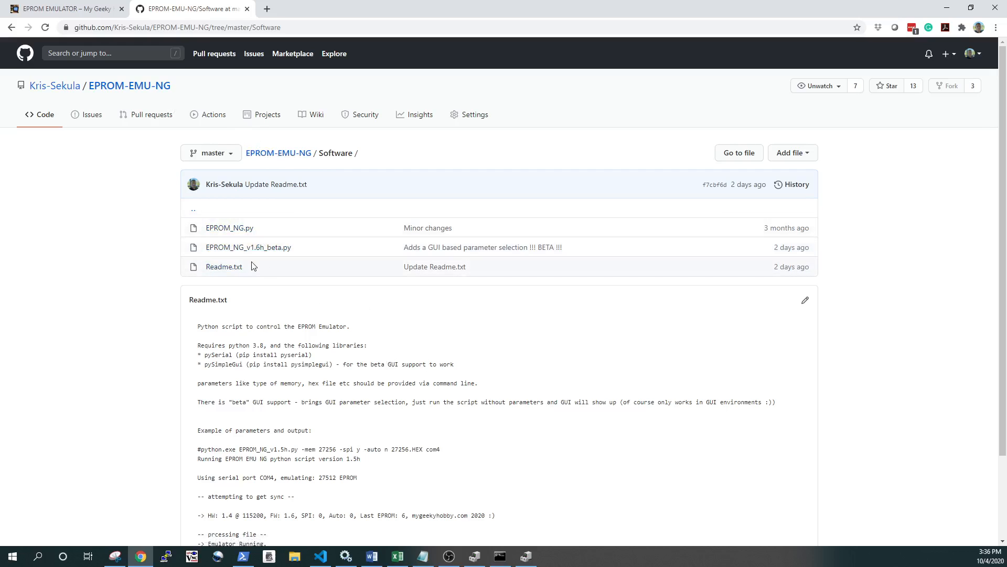
pyautogui.click(247, 246)
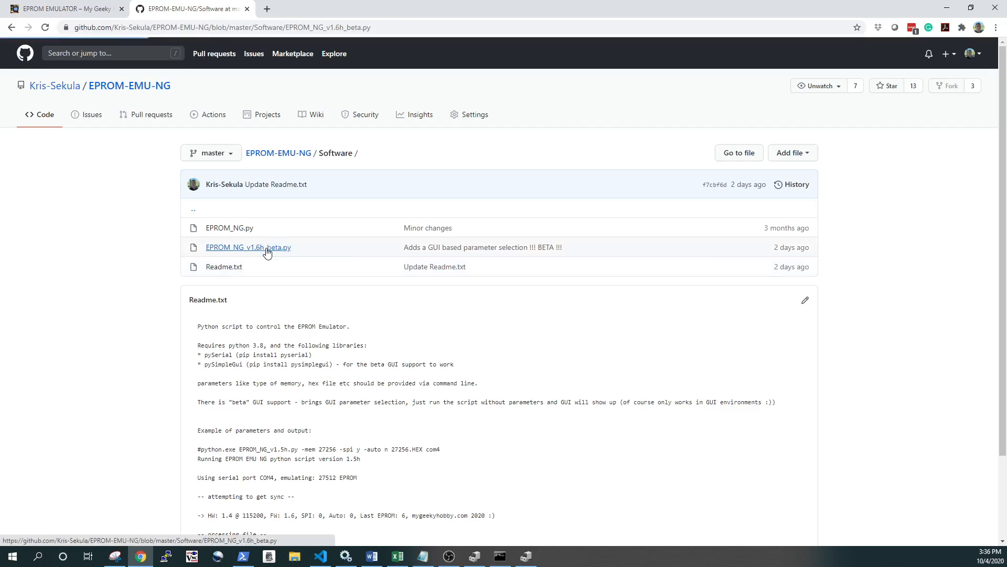
pyautogui.click(248, 246)
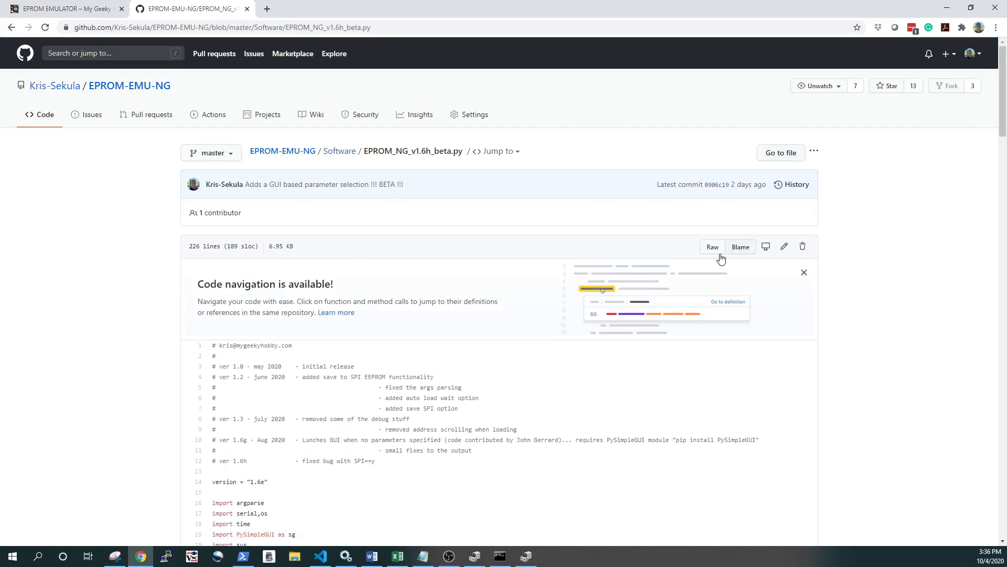
pyautogui.click(712, 246)
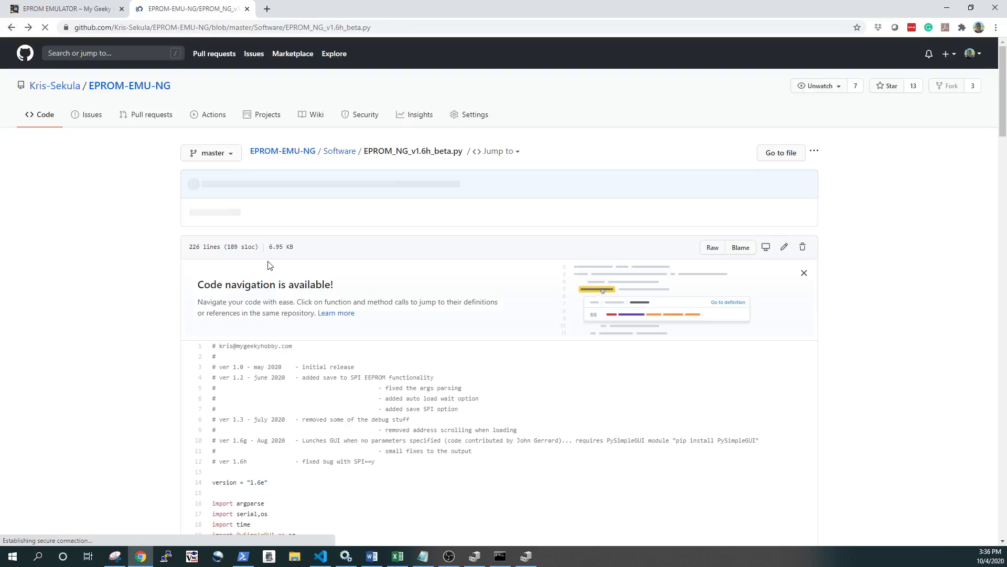
pyautogui.click(294, 561)
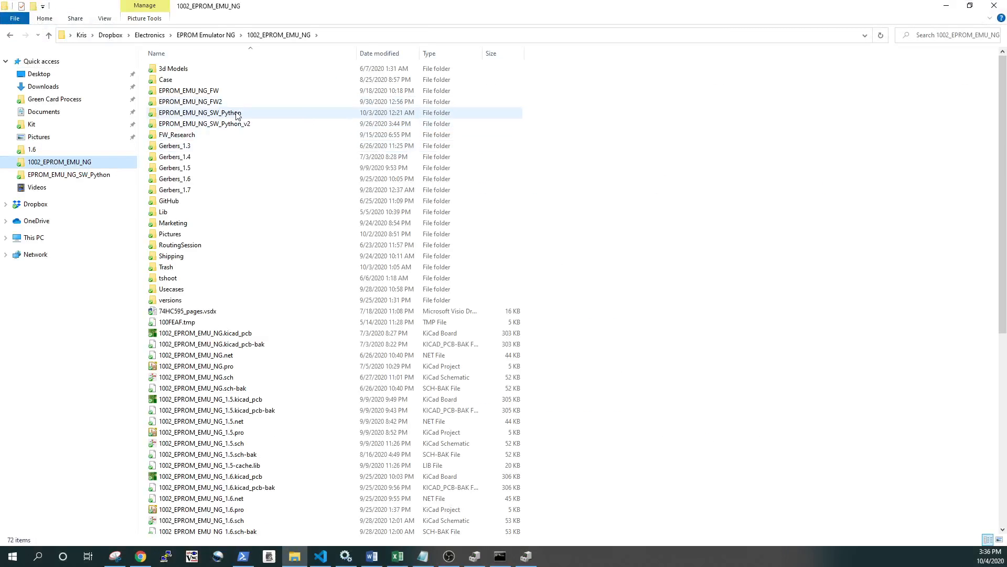
# - Run EPROM_NG_v1.6i.py from the EPROM_EMU_NG_SW_Python folder to launch the GUI Uploader
pyautogui.doubleClick(204, 112)
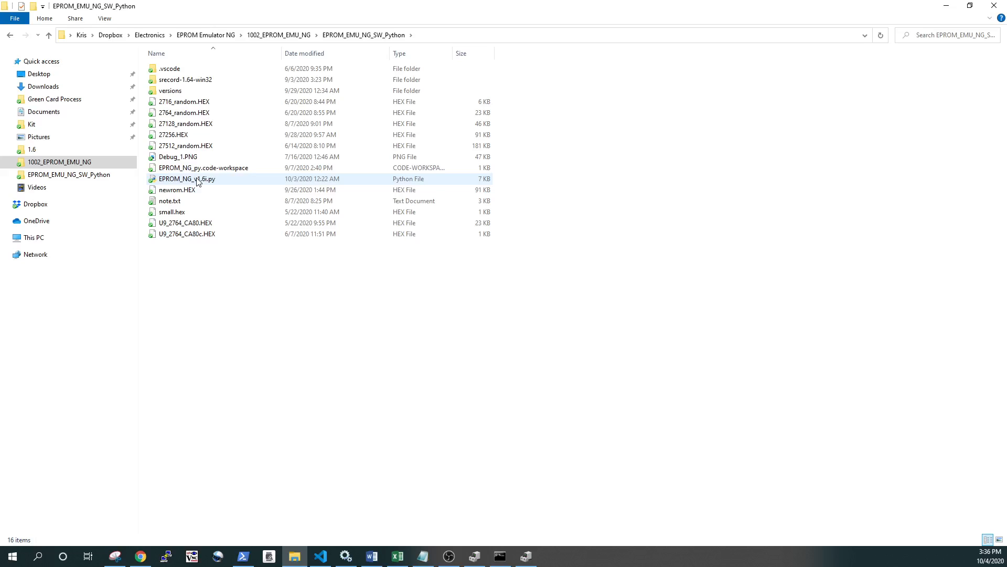
pyautogui.click(187, 178)
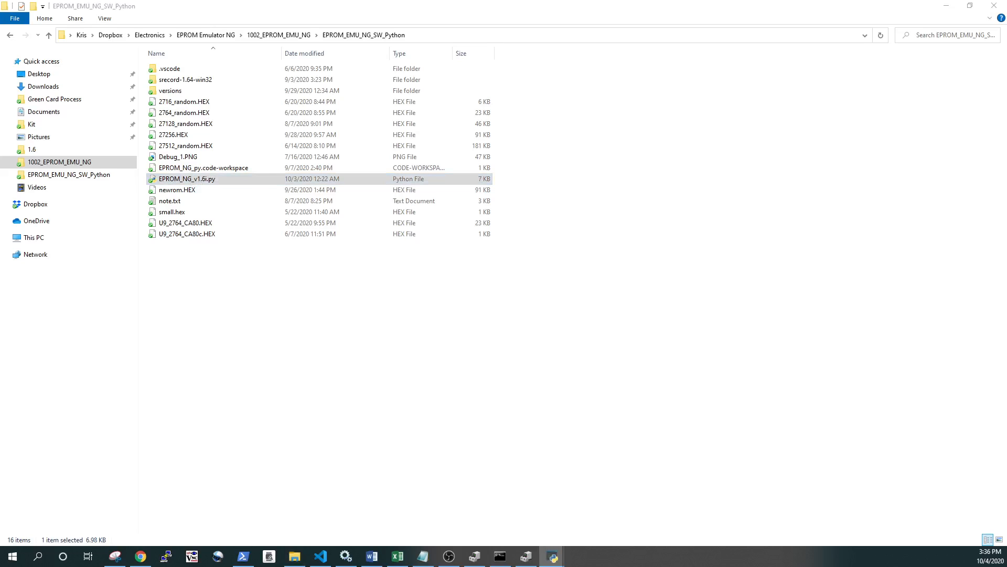
pyautogui.doubleClick(187, 179)
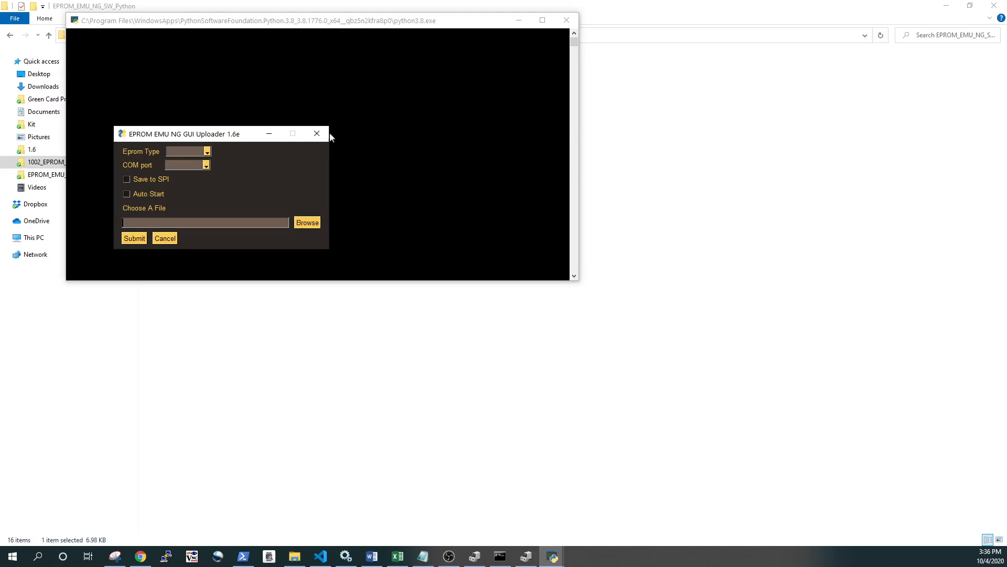
# - Set the uploader's Eprom Type to 2764 and COM port to COM4
pyautogui.moveTo(186, 134); pyautogui.dragTo(141, 167)
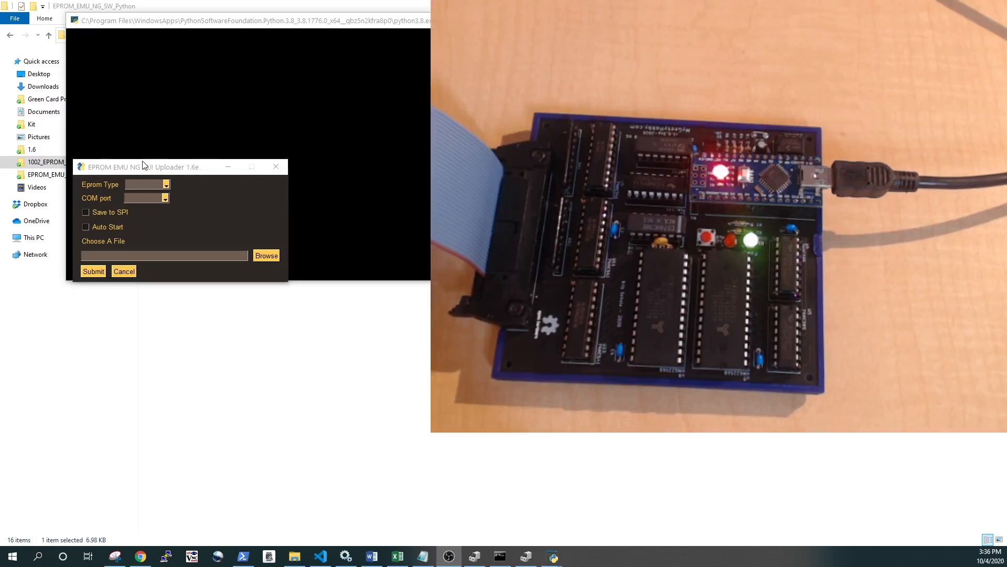
pyautogui.click(166, 184)
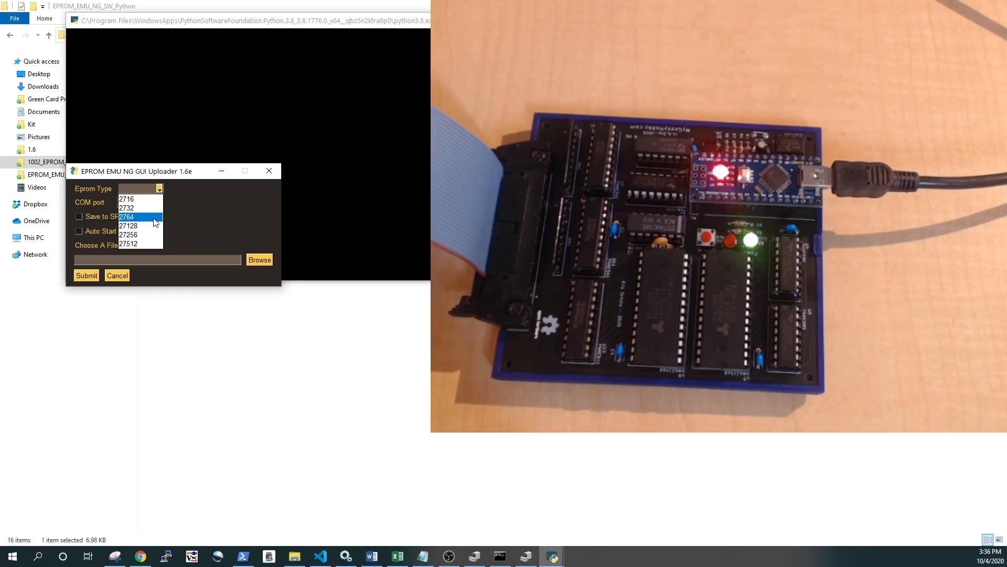
pyautogui.click(127, 217)
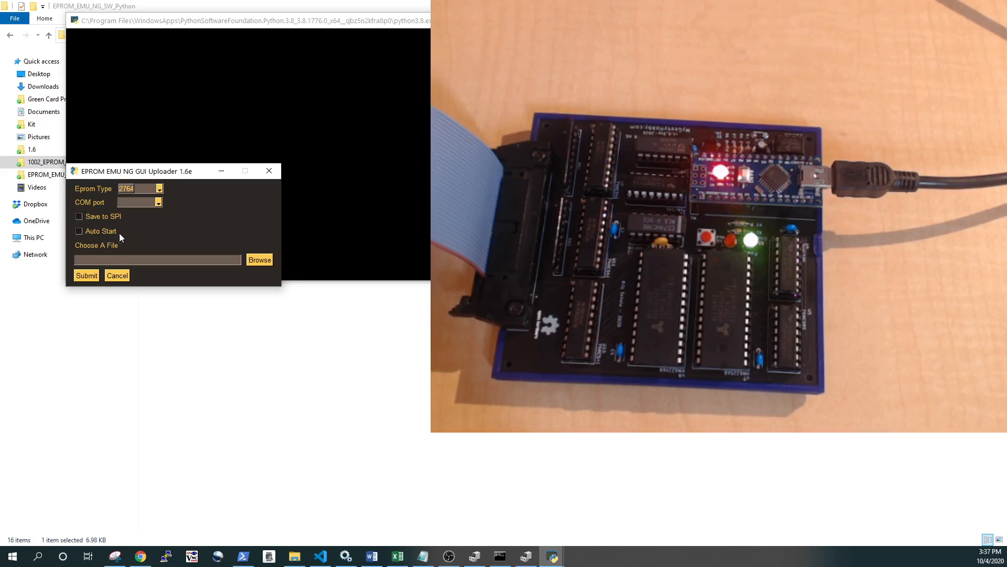
pyautogui.click(158, 202)
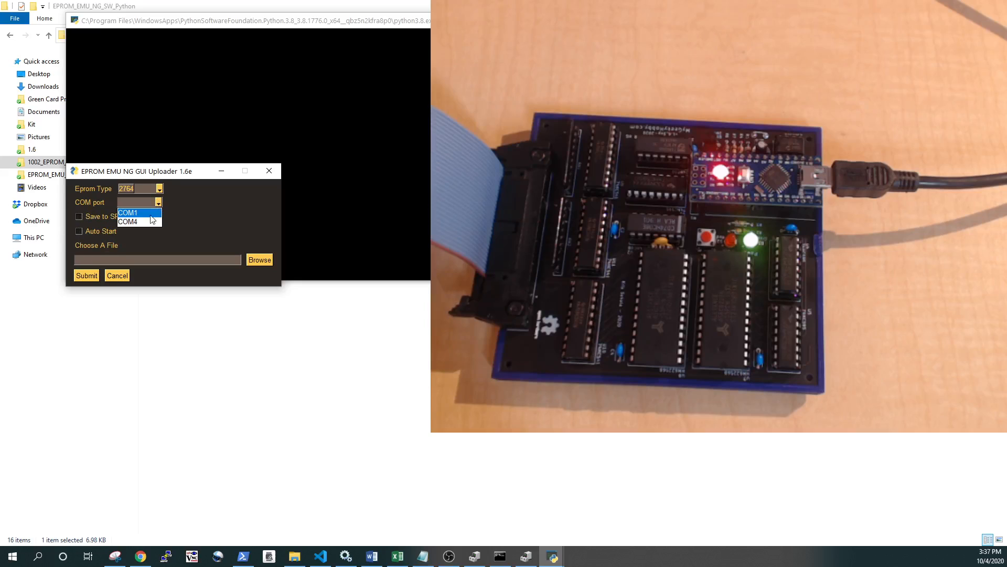
pyautogui.click(128, 221)
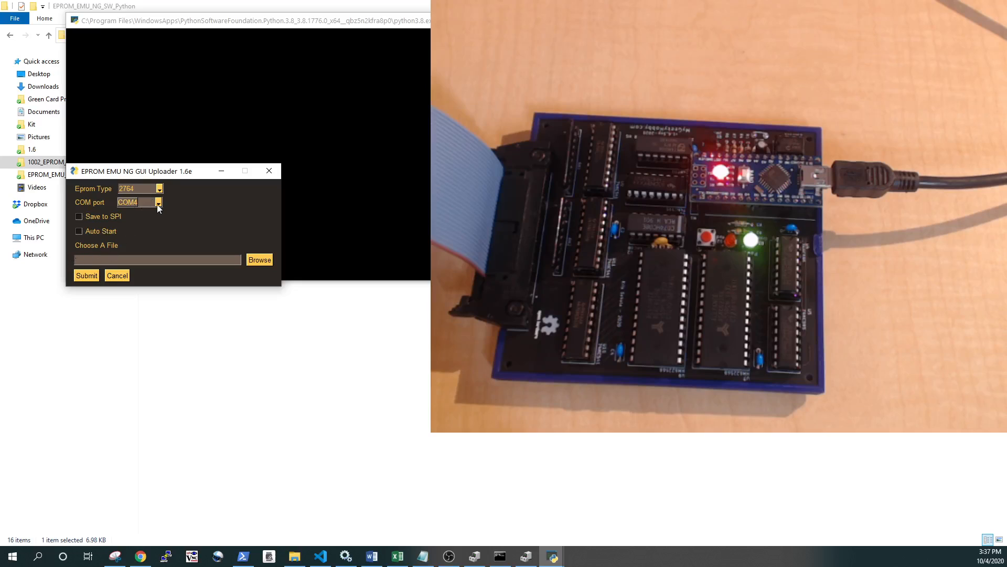
# - Choose 2764_random.HEX as the file and submit the upload, sending 8192 bytes to the emulator
pyautogui.click(259, 260)
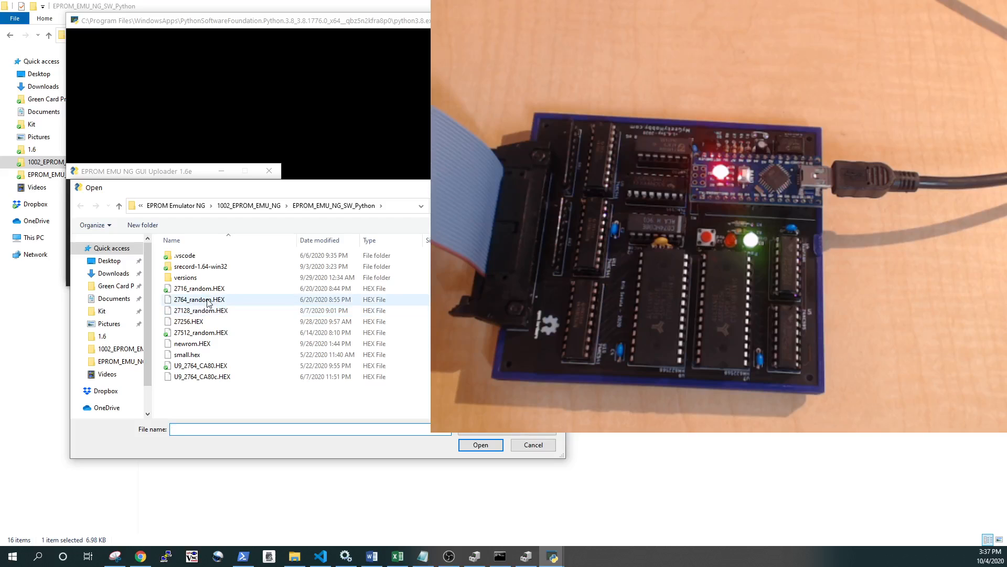
pyautogui.click(199, 299)
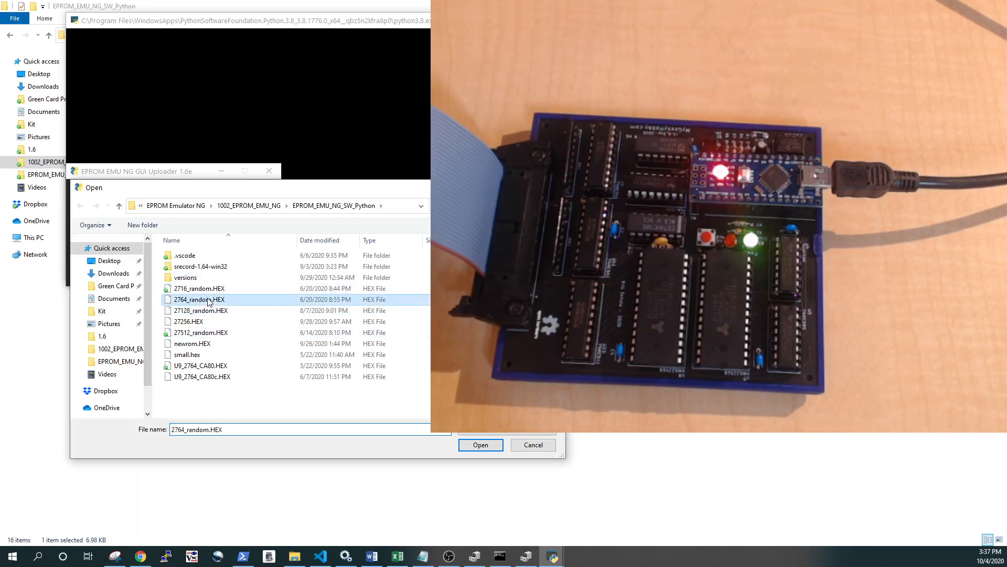
pyautogui.click(480, 444)
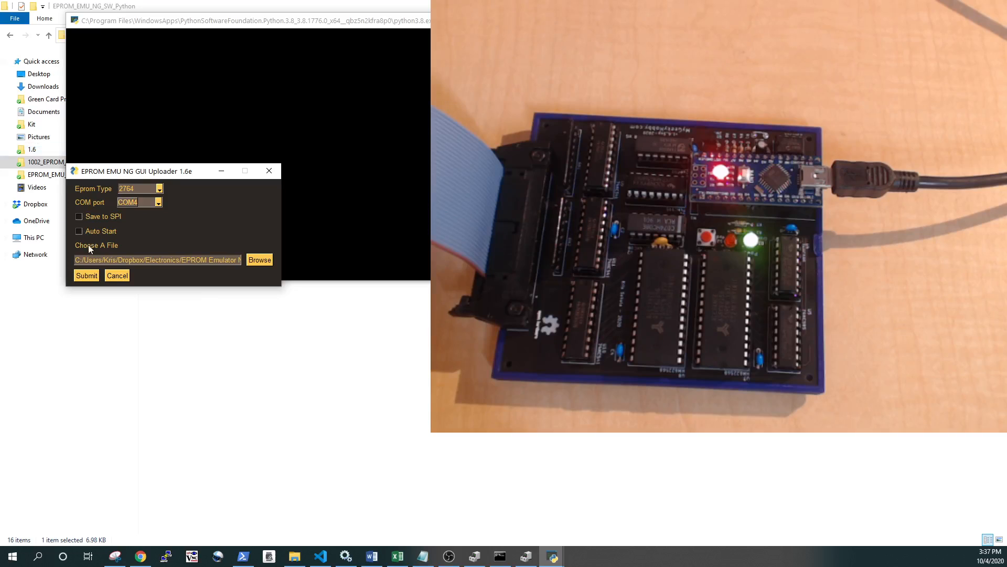
pyautogui.click(86, 274)
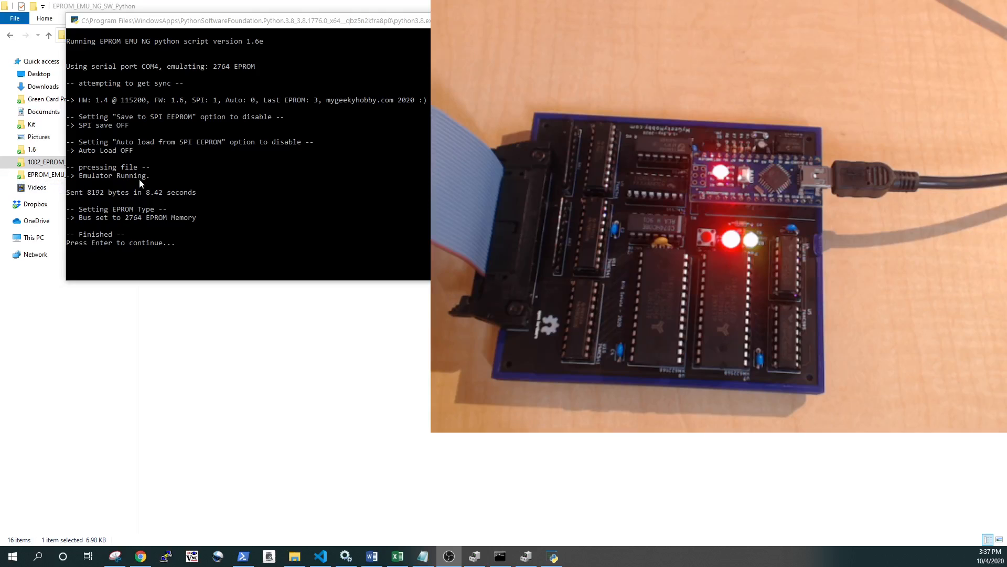
pyautogui.moveTo(211, 79)
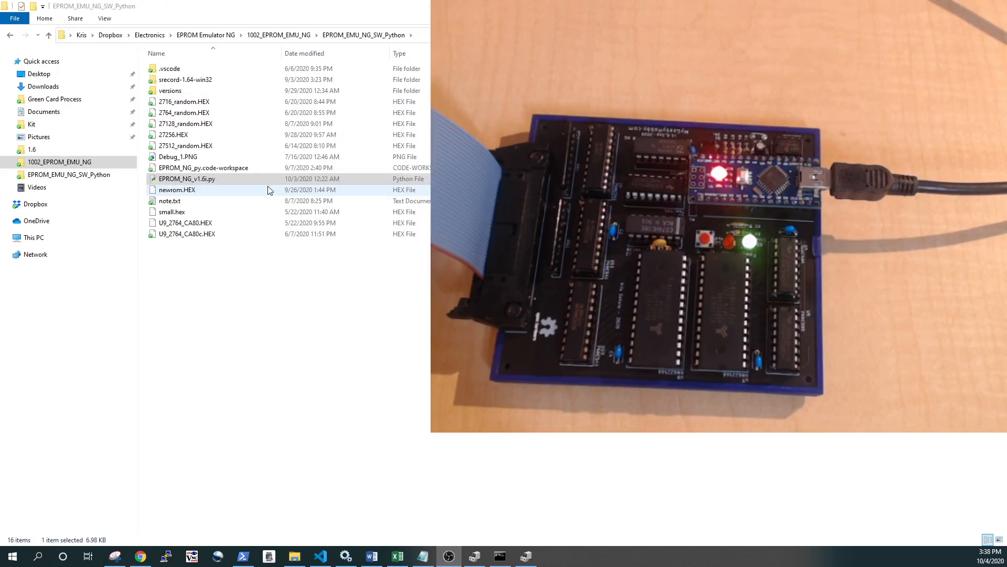
# - Rerun EPROM_NG_v1.6i.py and upload the 2764 hex file over COM4 with Save to SPI enabled
pyautogui.click(188, 179)
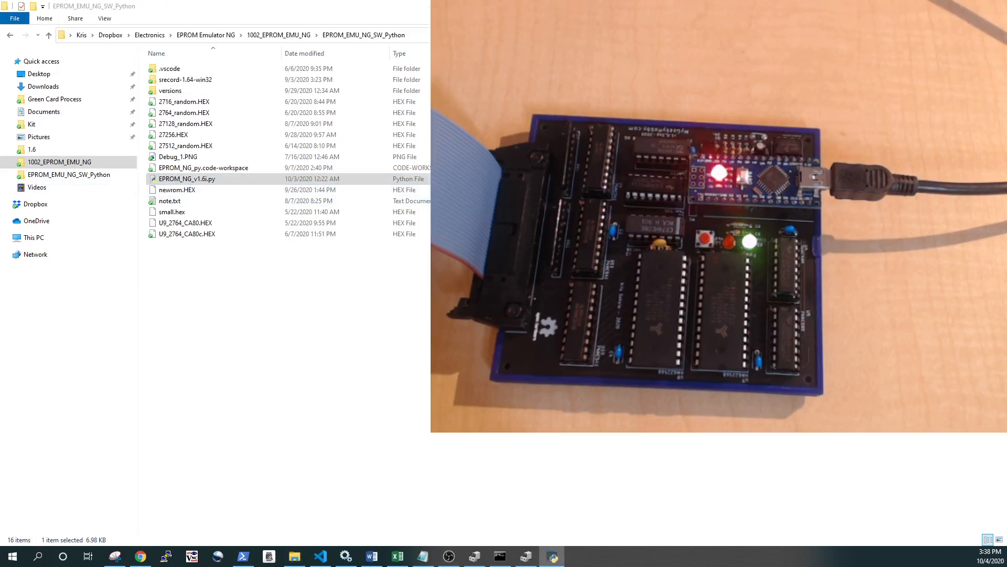
pyautogui.doubleClick(189, 178)
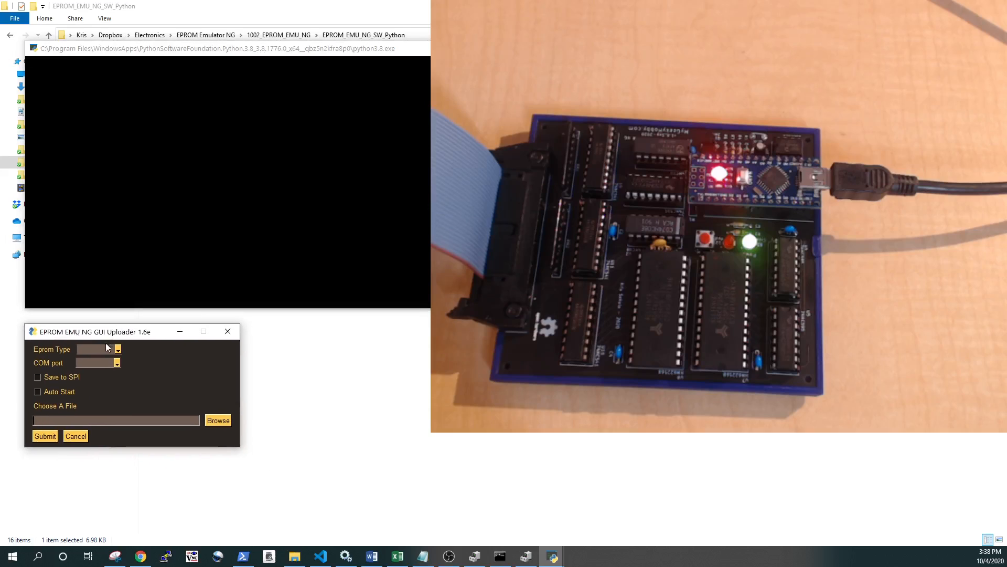
pyautogui.click(118, 349)
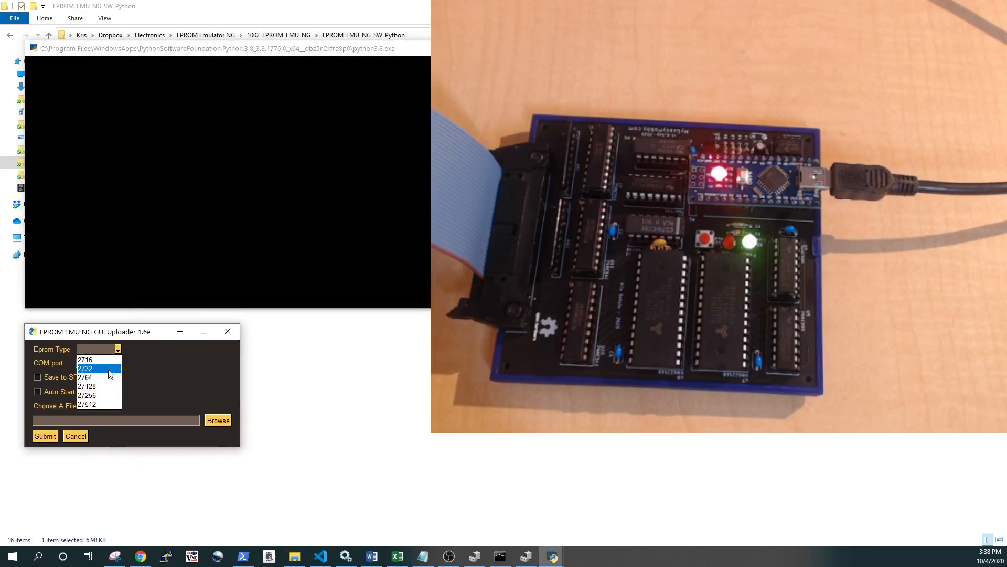
pyautogui.click(85, 377)
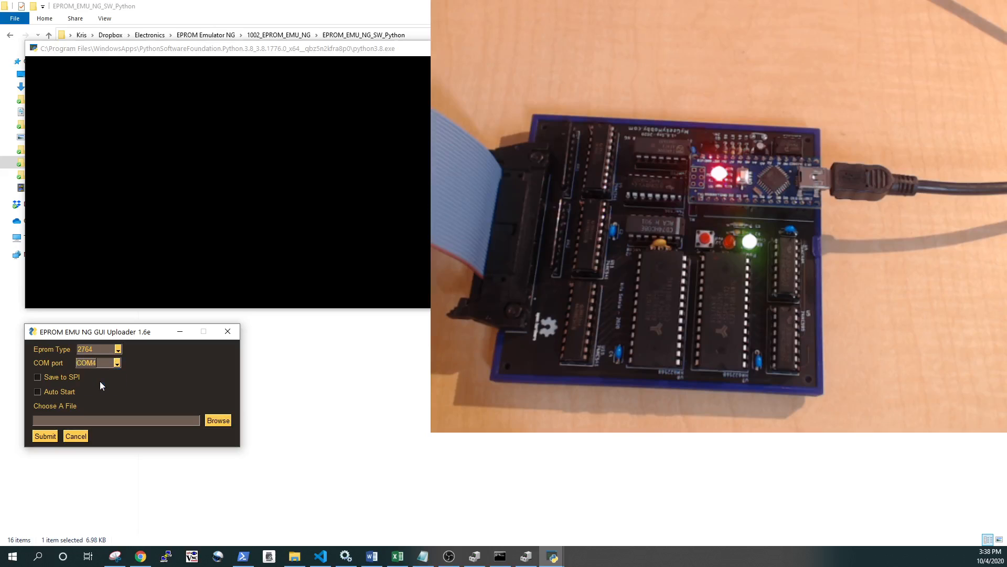
pyautogui.click(37, 377)
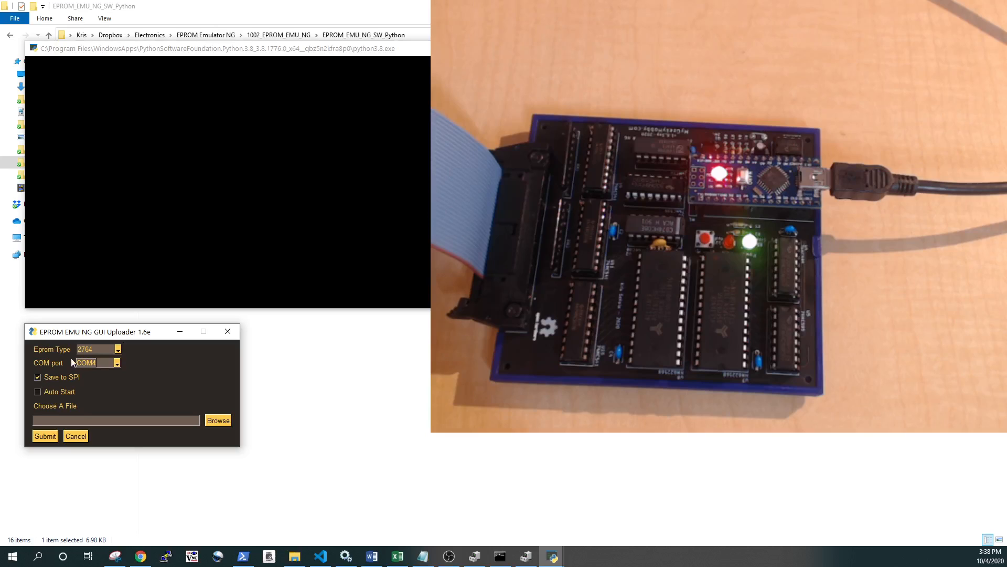
pyautogui.click(217, 420)
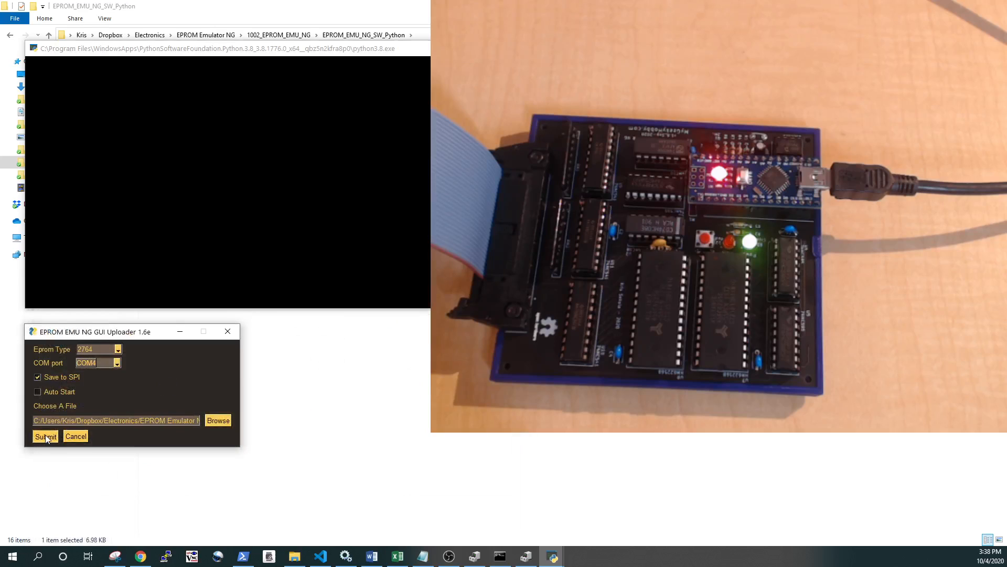
pyautogui.click(45, 436)
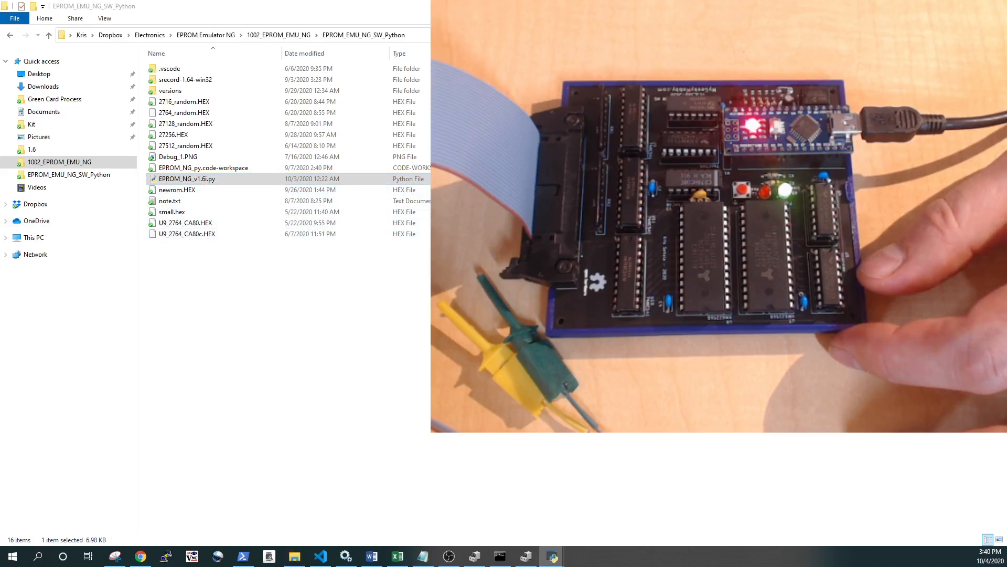
# - Rerun the script and submit a 2764 upload on COM4 with Save to SPI and Auto Start
pyautogui.doubleClick(188, 178)
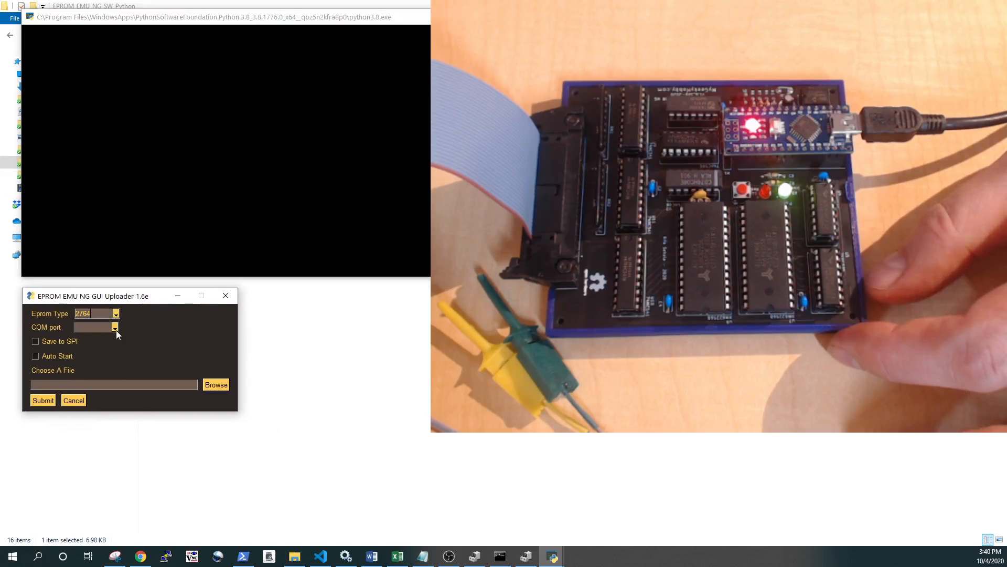
pyautogui.click(115, 327)
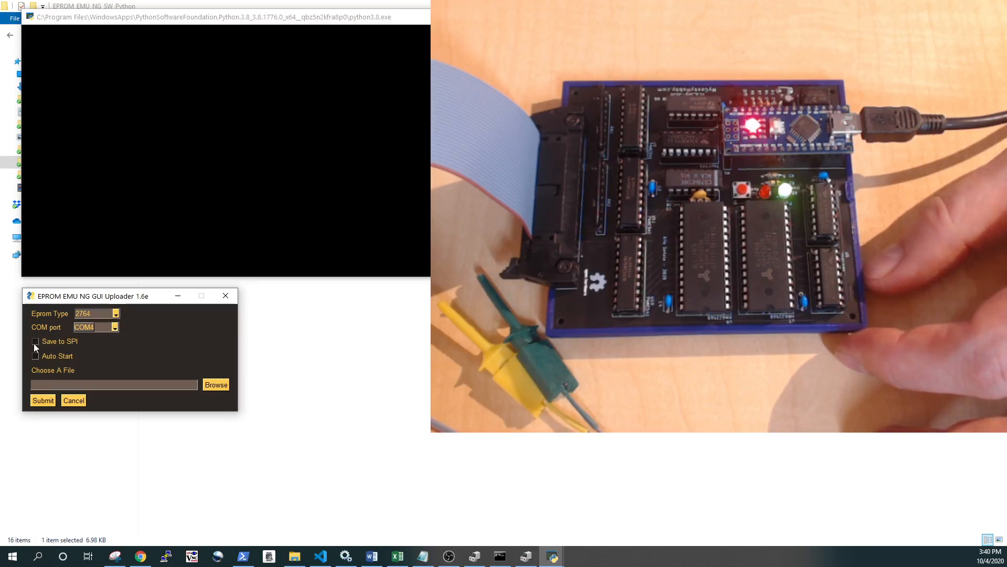
pyautogui.click(216, 384)
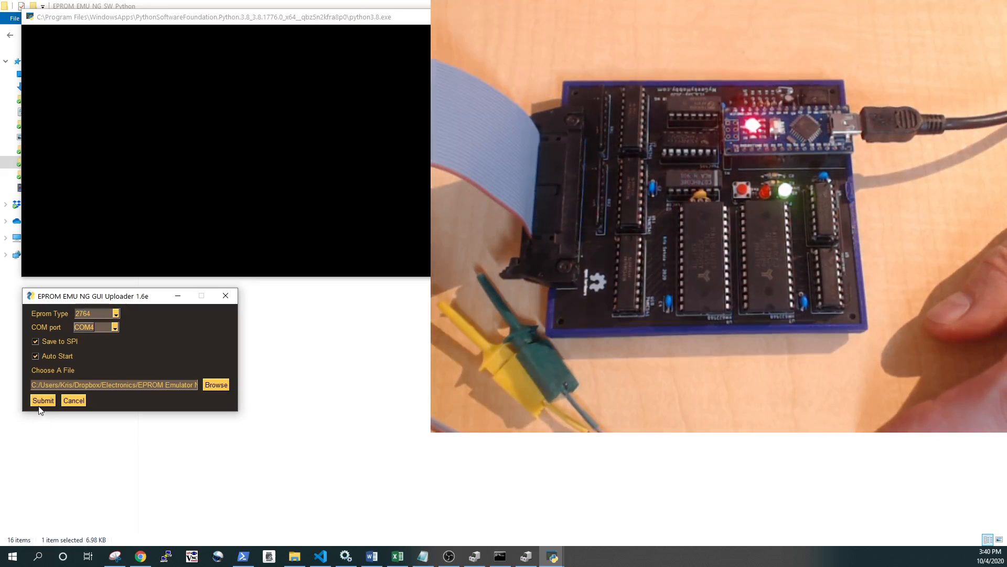
pyautogui.click(42, 399)
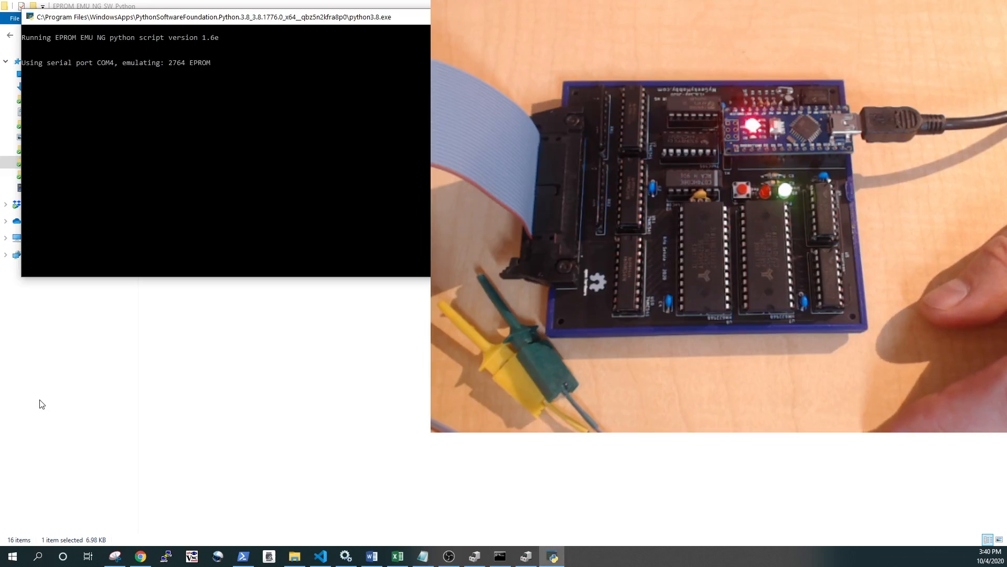